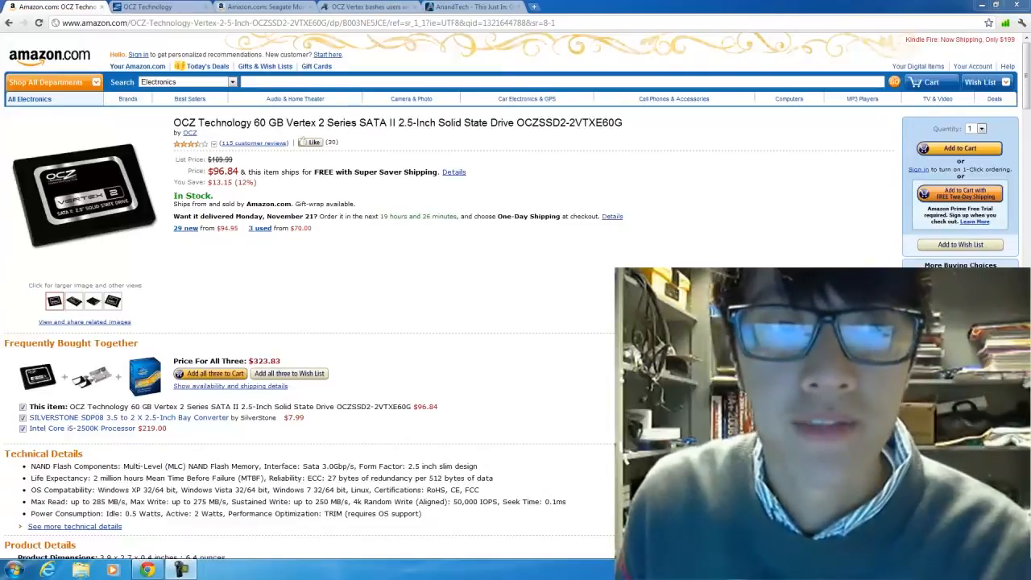
mouse_move(533, 290)
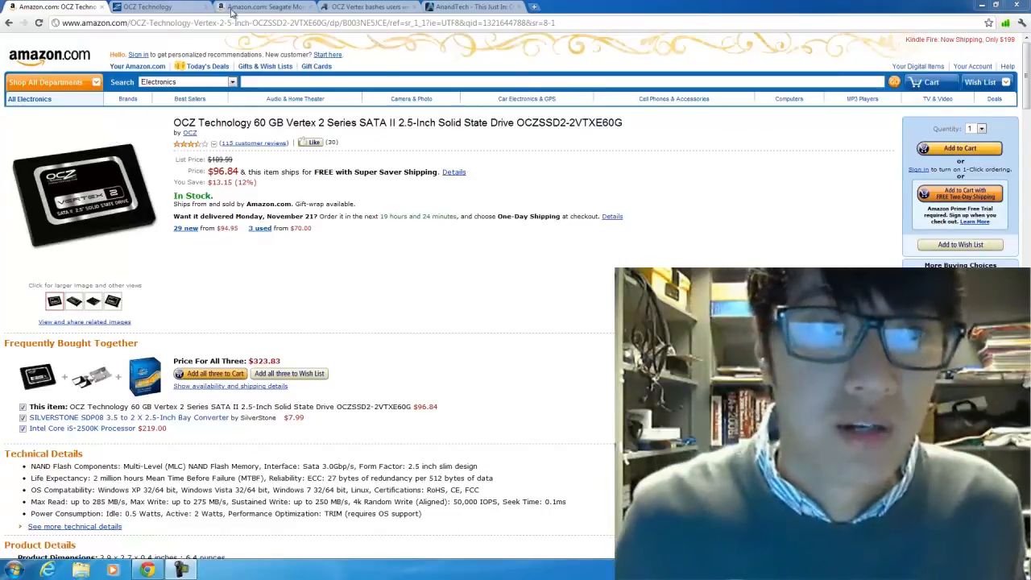
Read The Register's article on OCZ Vertex drives causing Blue Screen of Death crashes
click(367, 7)
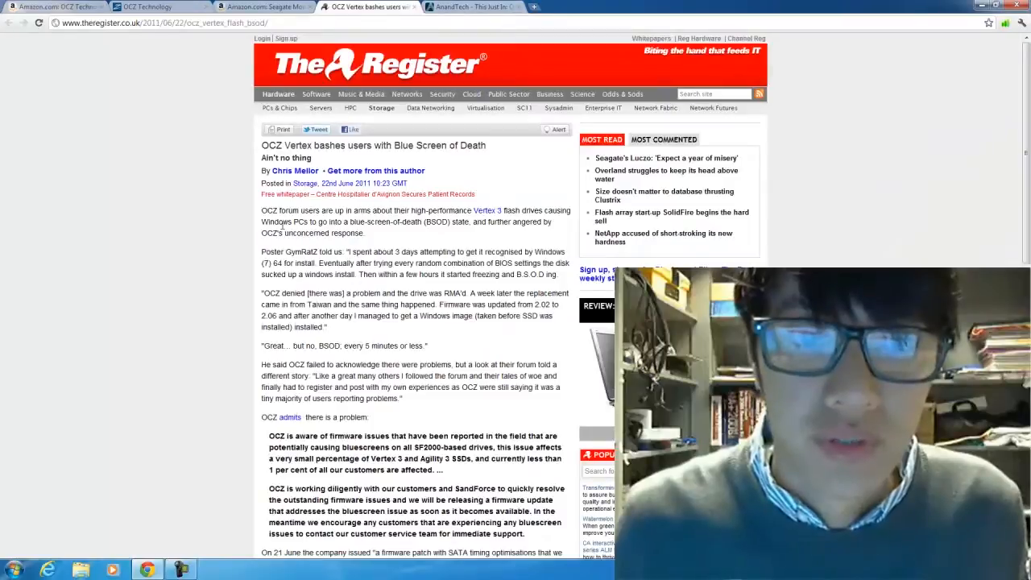
scroll(down, 3)
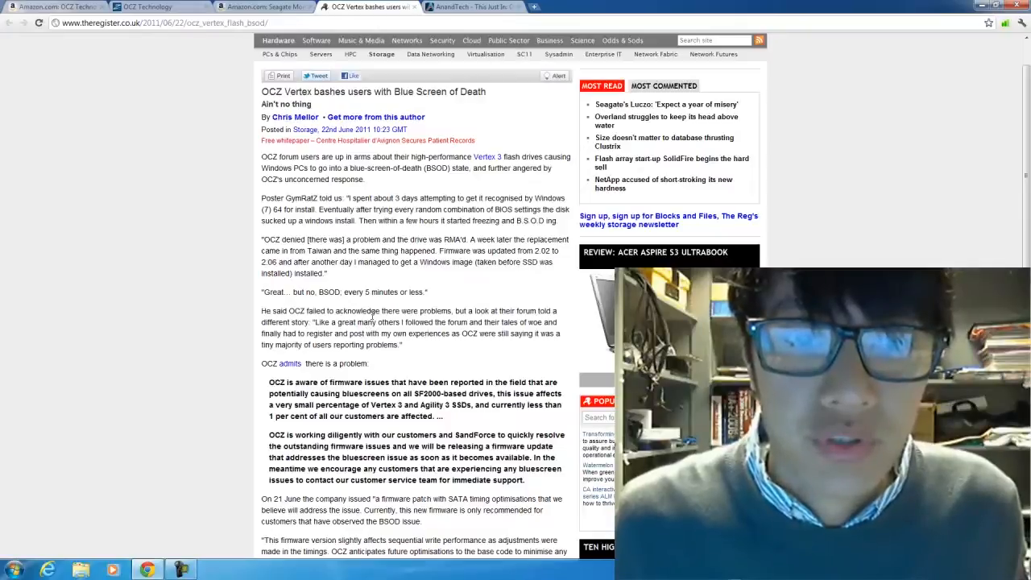
scroll(down, 3)
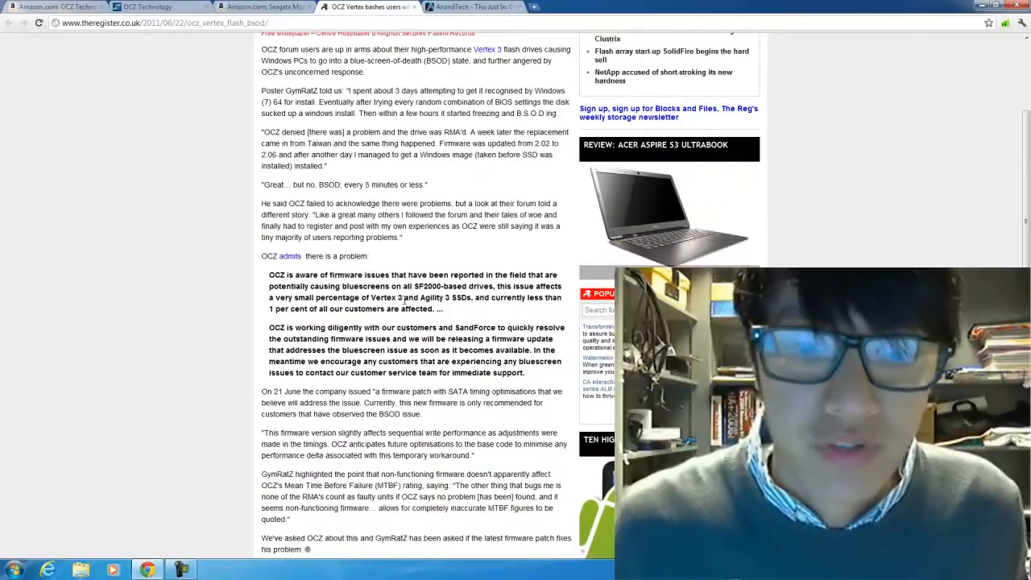
scroll(up, 3)
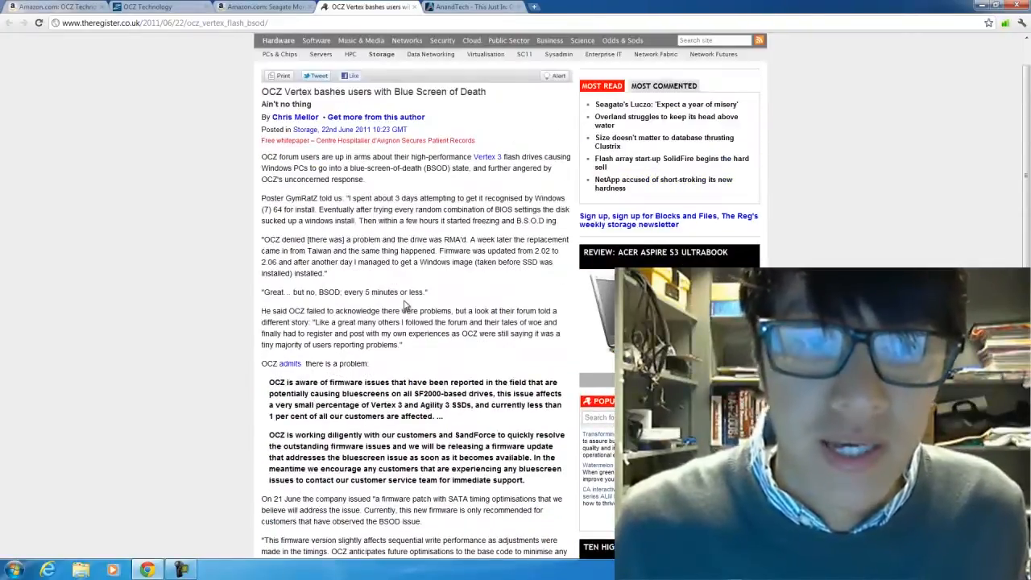
Check the AnandTech Vertex 3 MAX IOPS story and OCZ forum statement, then reread The Register article
click(470, 7)
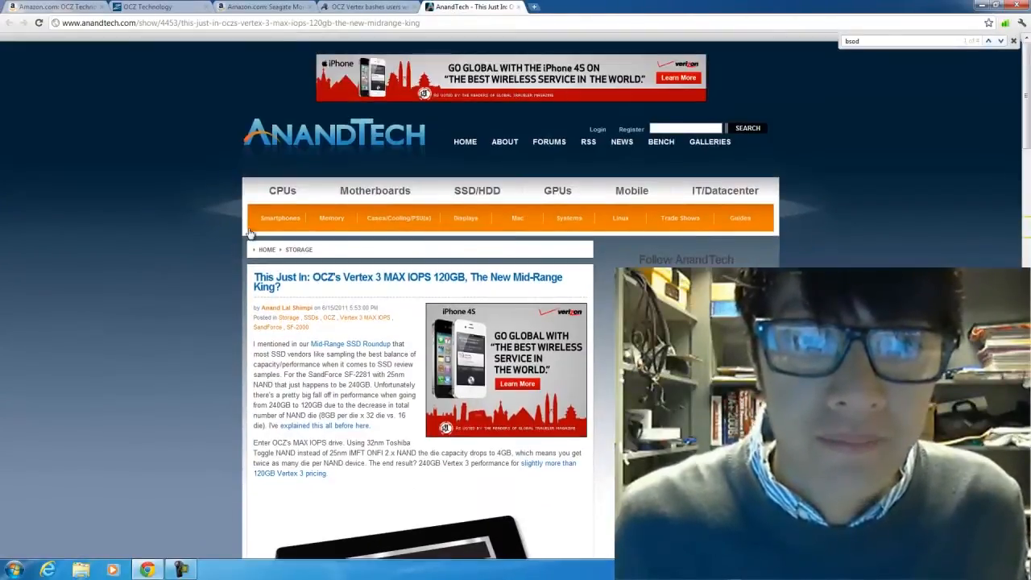
click(367, 6)
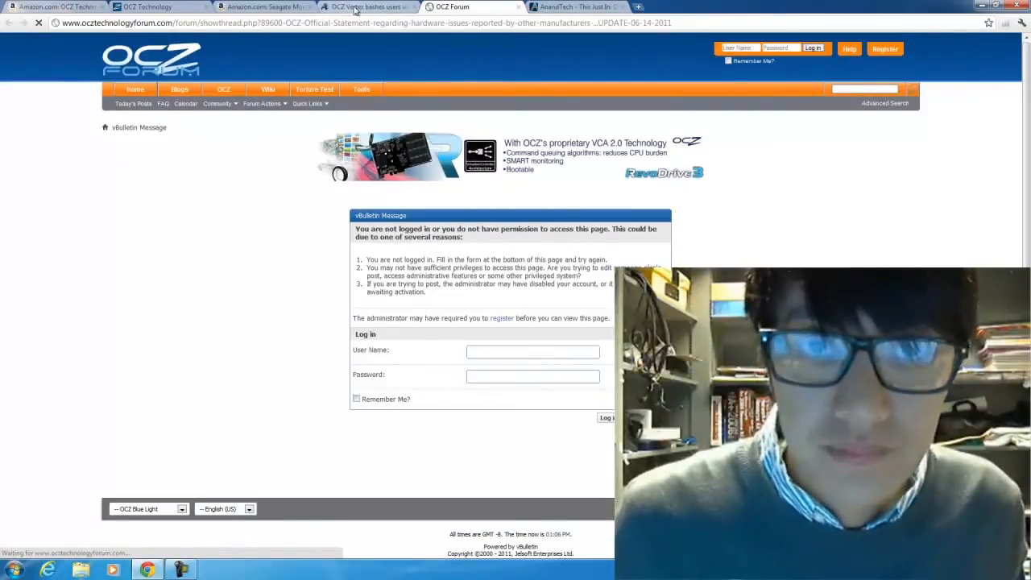
click(367, 6)
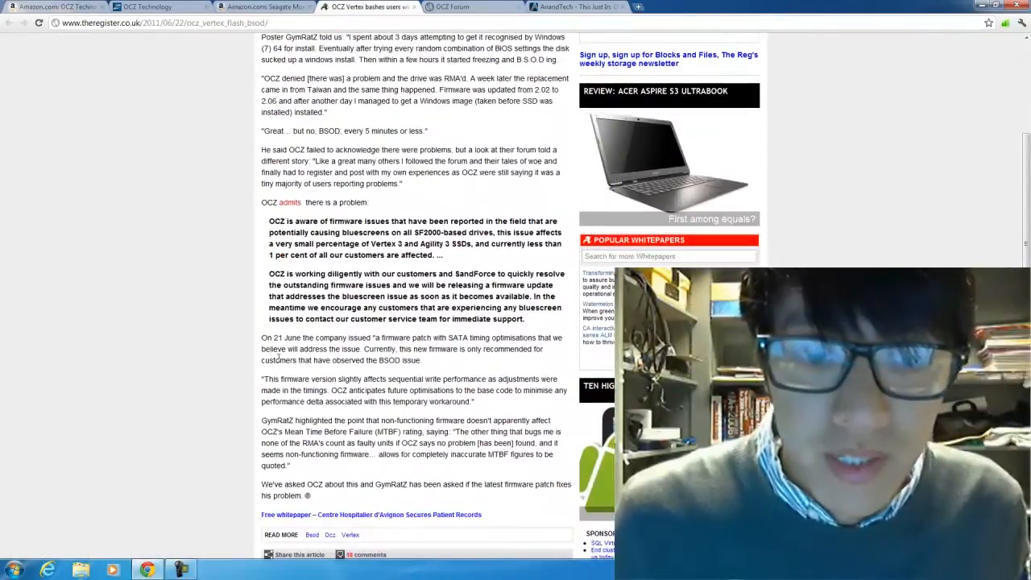
scroll(down, 3)
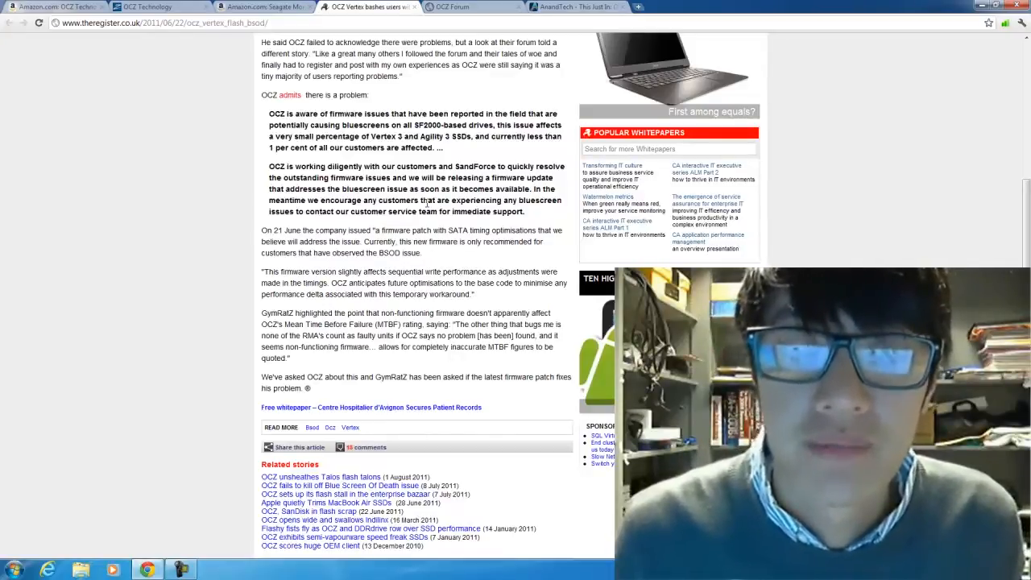
scroll(up, 3)
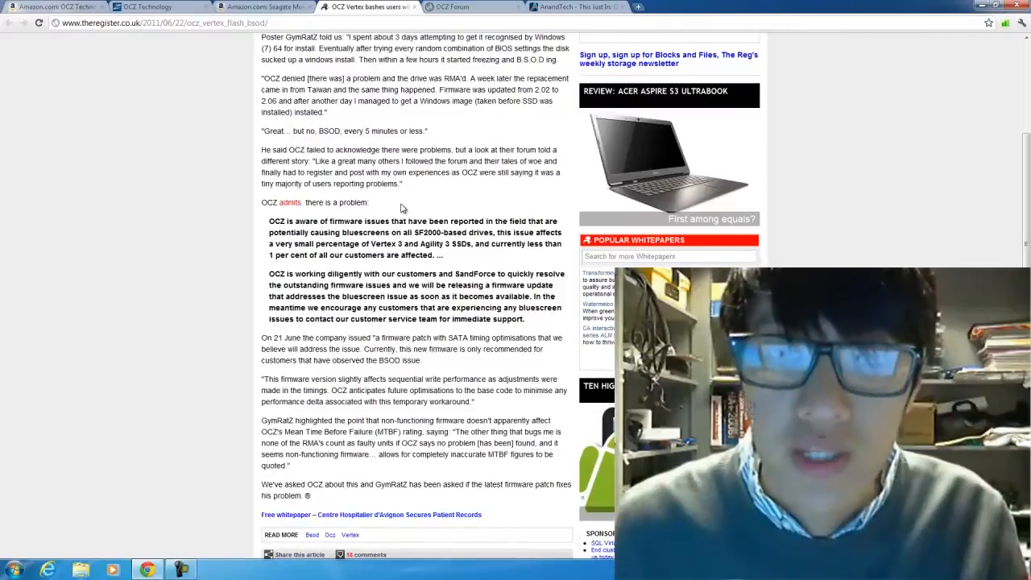
scroll(up, 3)
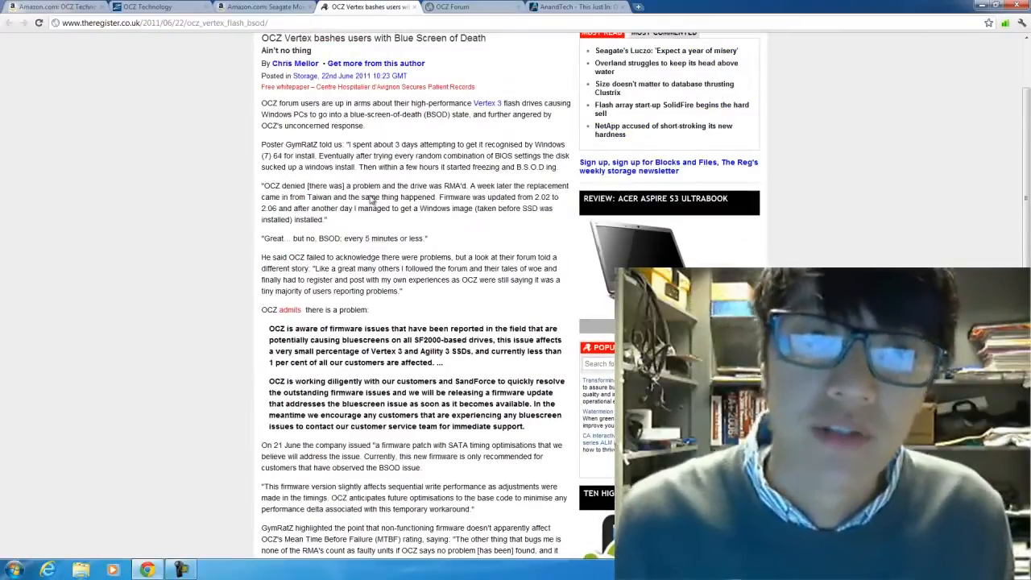
scroll(up, 3)
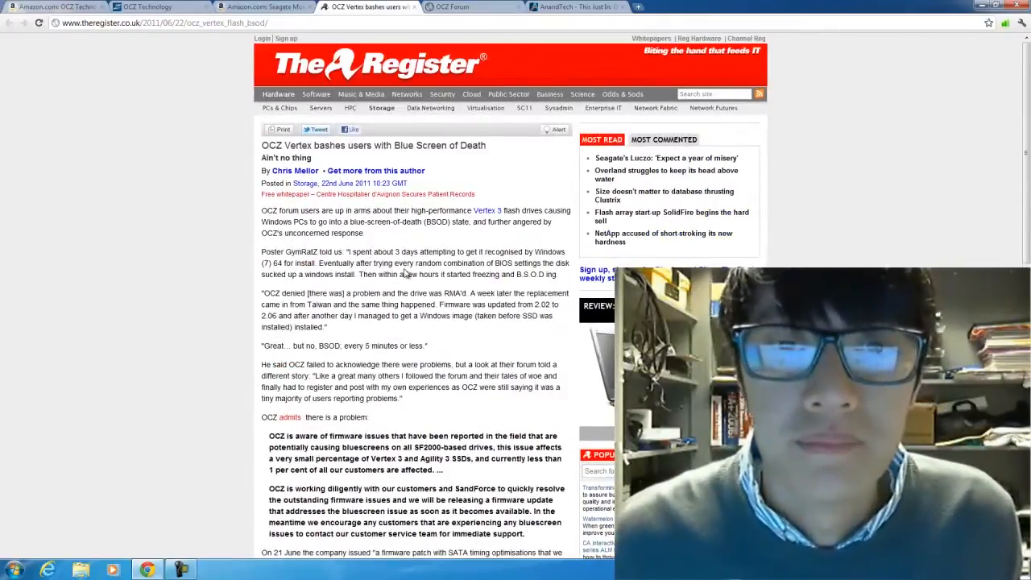
scroll(down, 3)
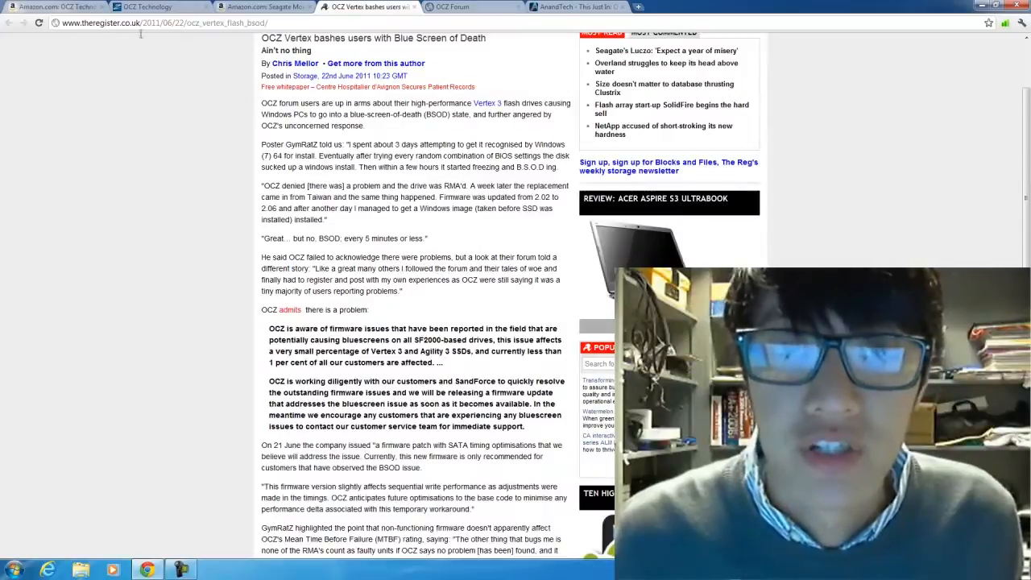
View the OCZ firmware downloads page for the Vertex 2, Vertex LE and Agility 2 drives
click(148, 6)
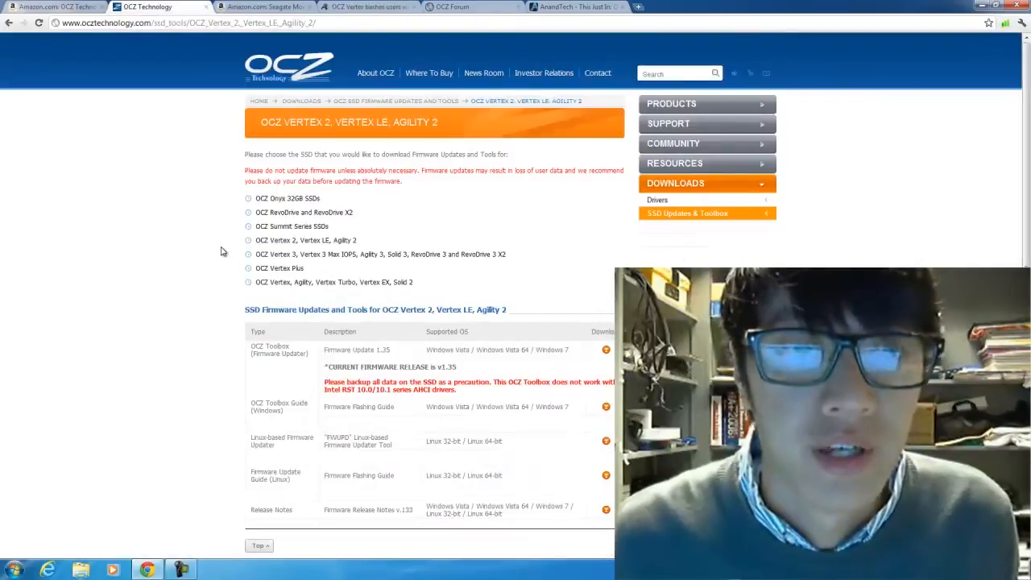
scroll(down, 3)
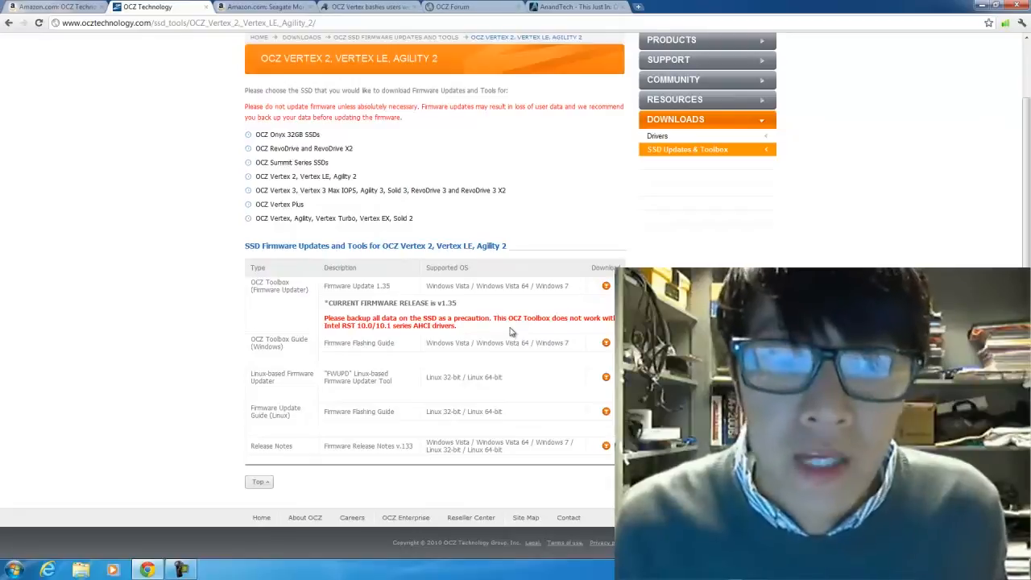
mouse_move(429, 290)
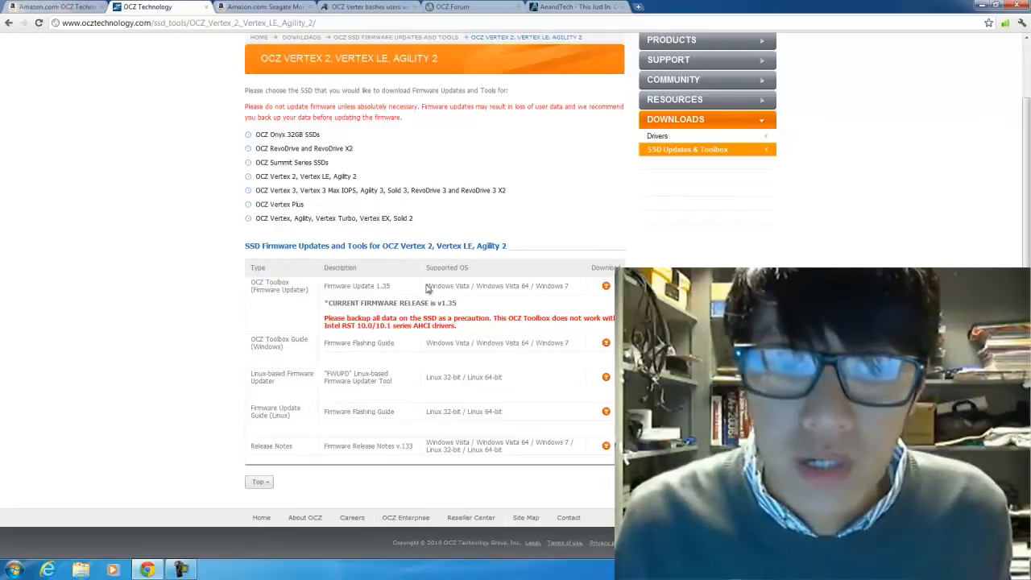
mouse_move(417, 131)
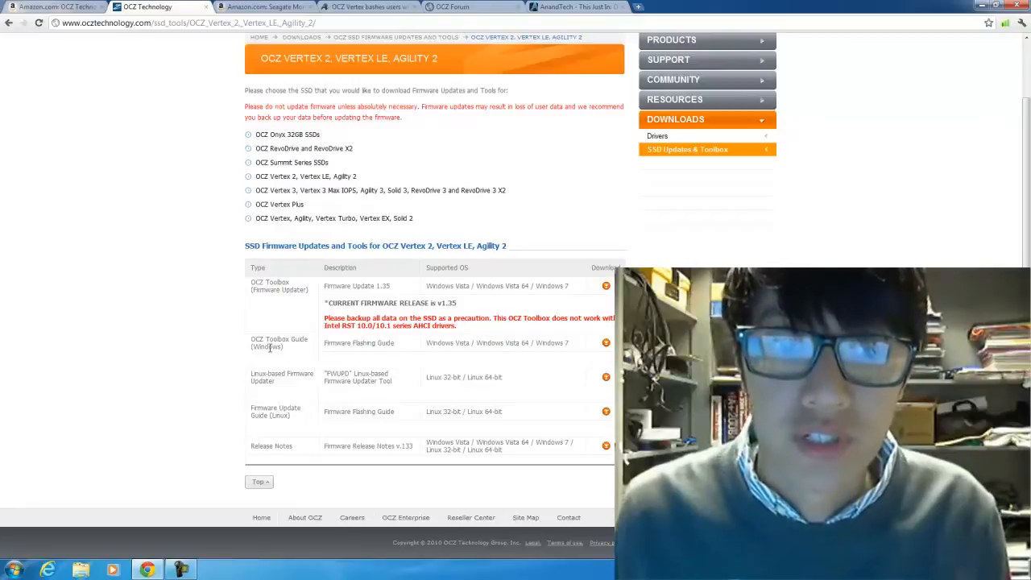
mouse_move(305, 351)
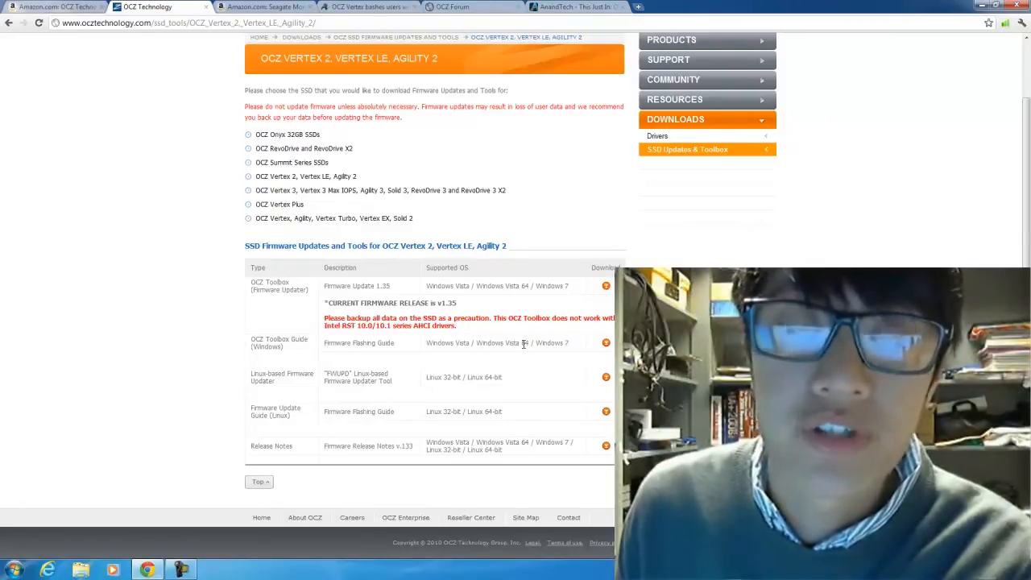
mouse_move(522, 342)
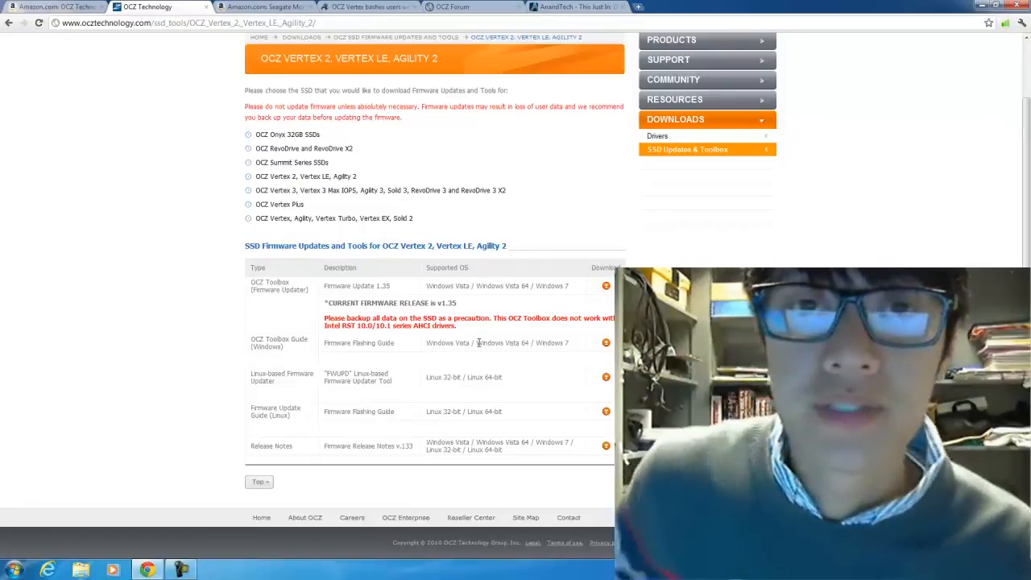
mouse_move(362, 240)
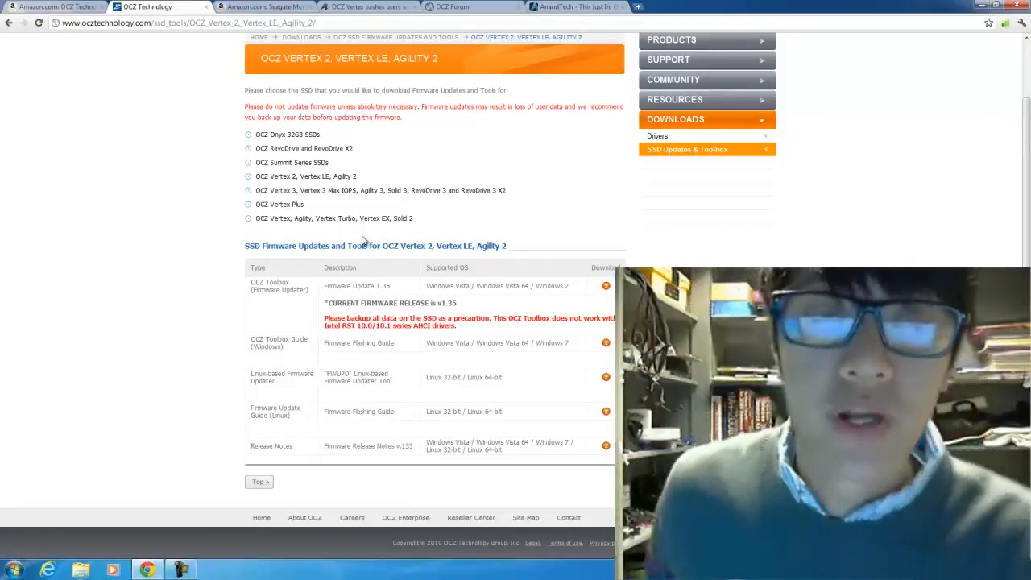
mouse_move(238, 260)
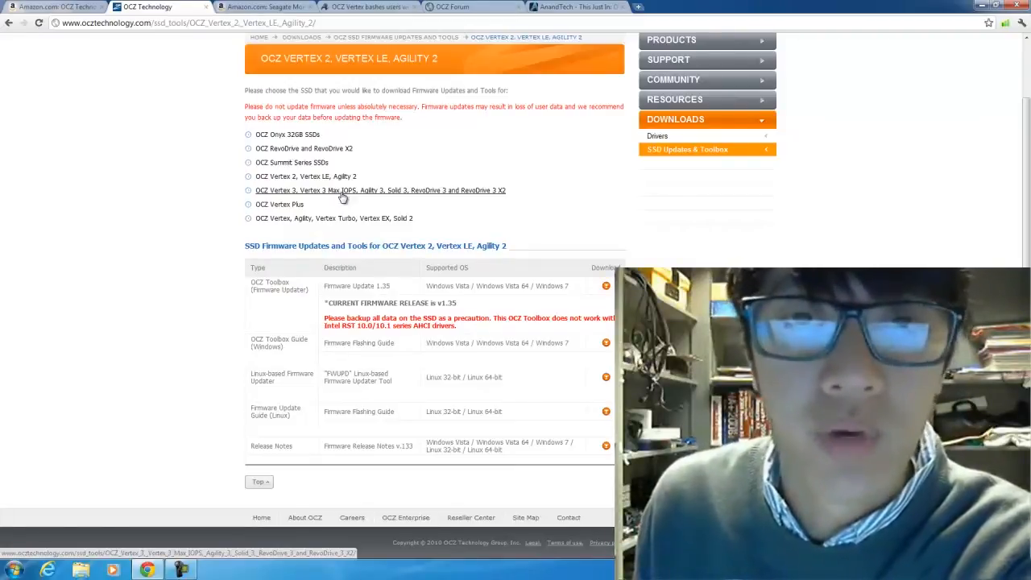
mouse_move(235, 187)
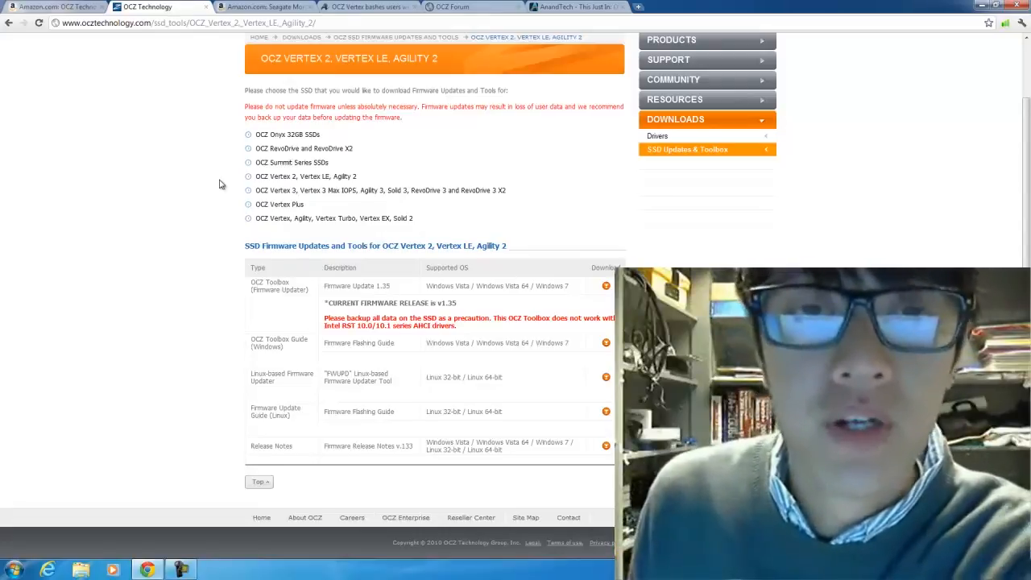
mouse_move(202, 175)
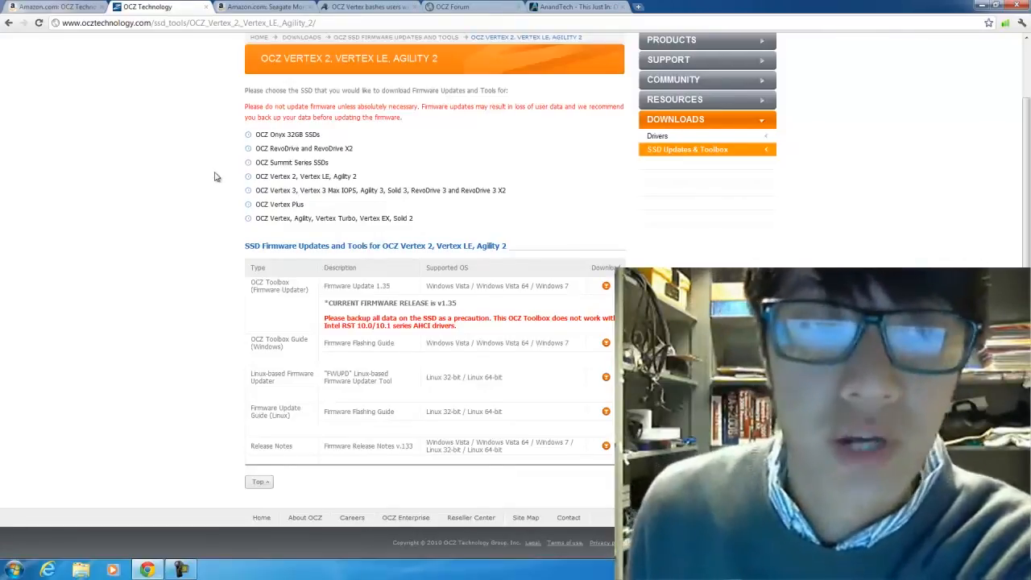
mouse_move(206, 177)
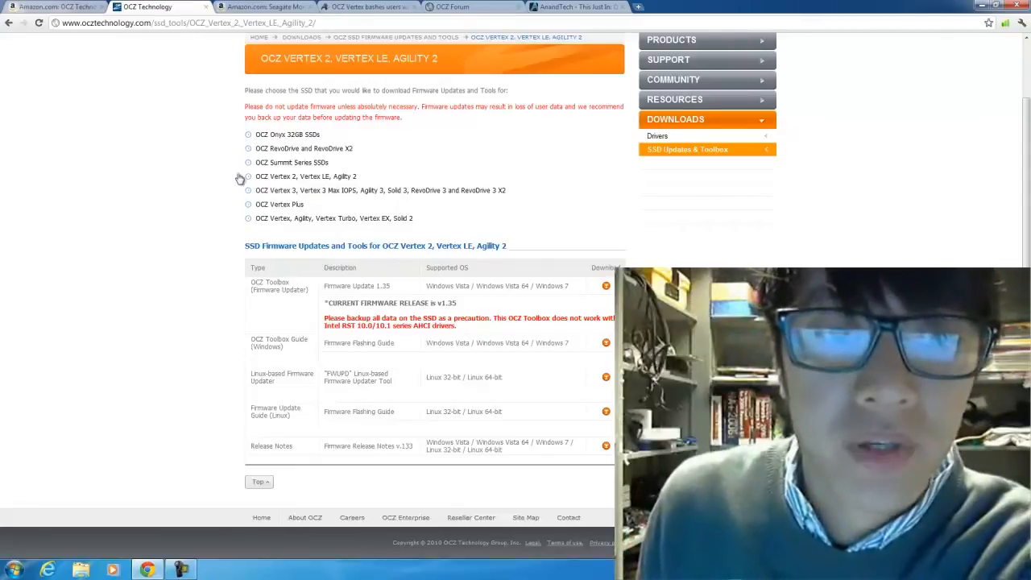
Download the OCZ Toolbox Firmware Update 1.35 archive
scroll(up, 3)
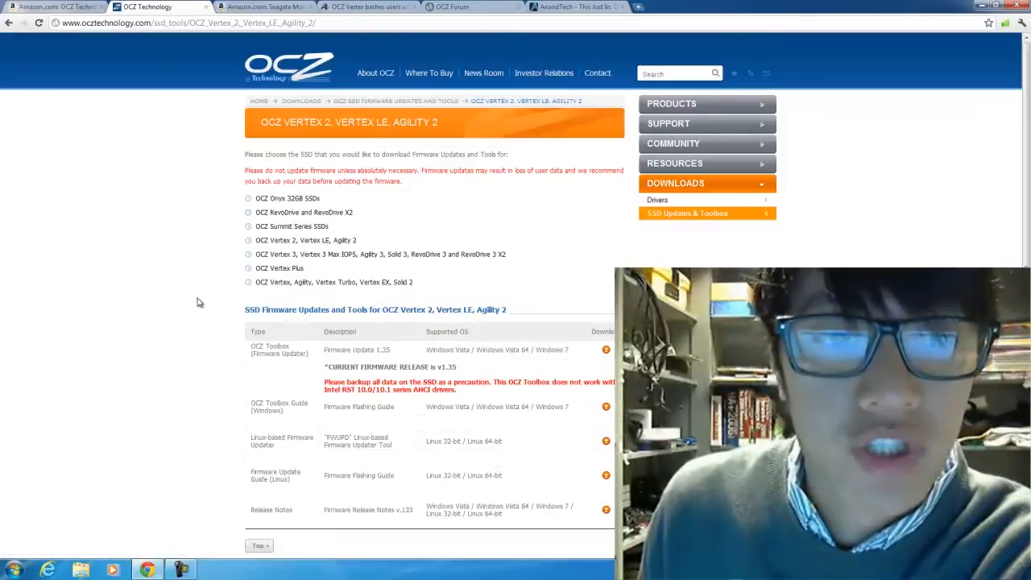
scroll(down, 3)
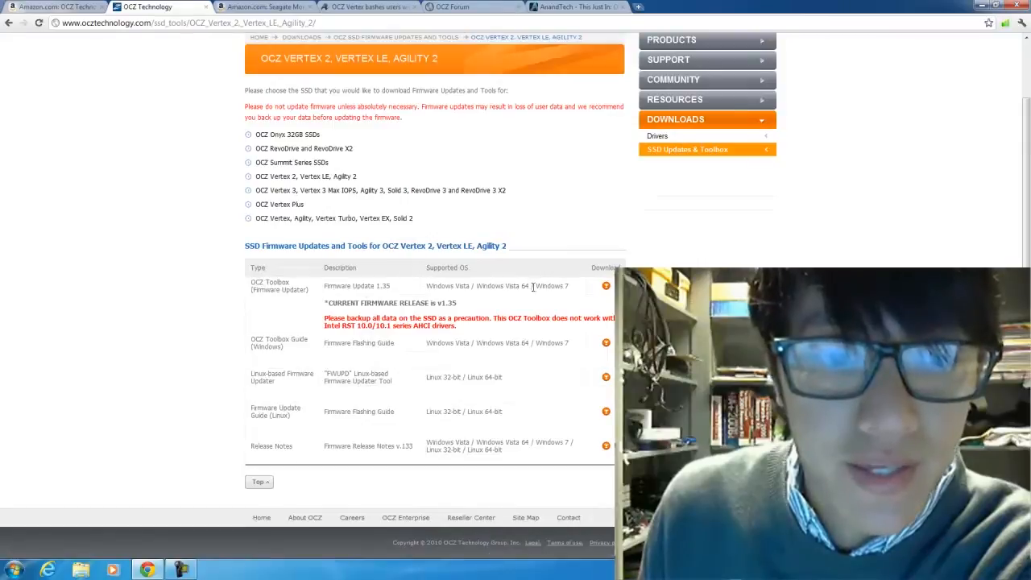
click(606, 286)
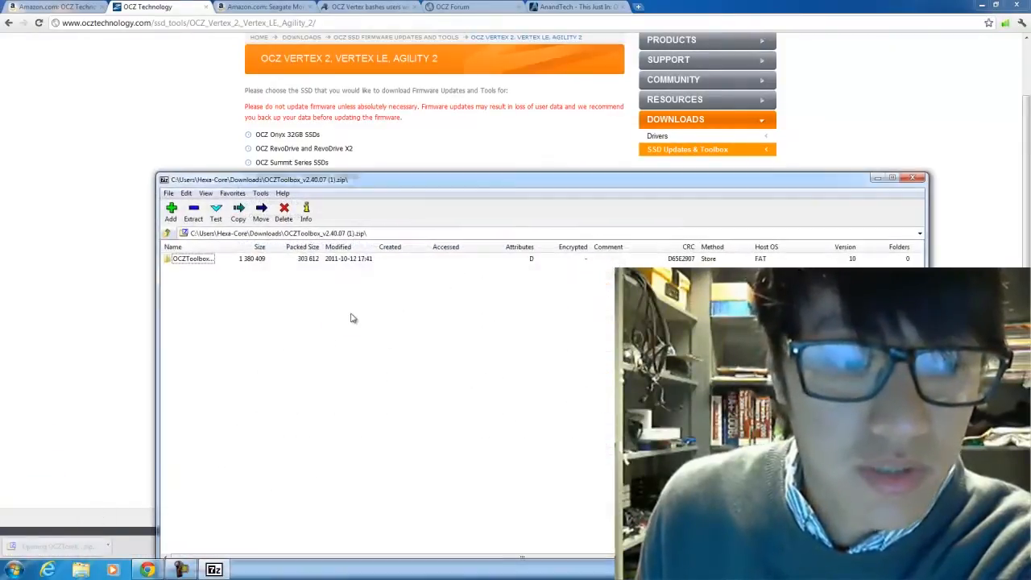
Extract the OCZToolbox archive to the desktop and view the extracted folder
click(192, 258)
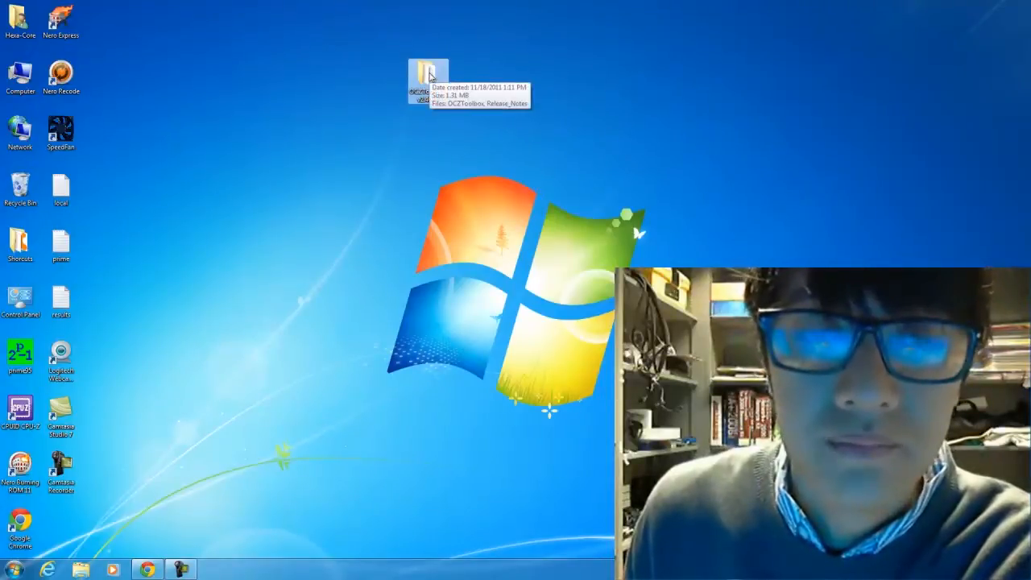
double_click(428, 77)
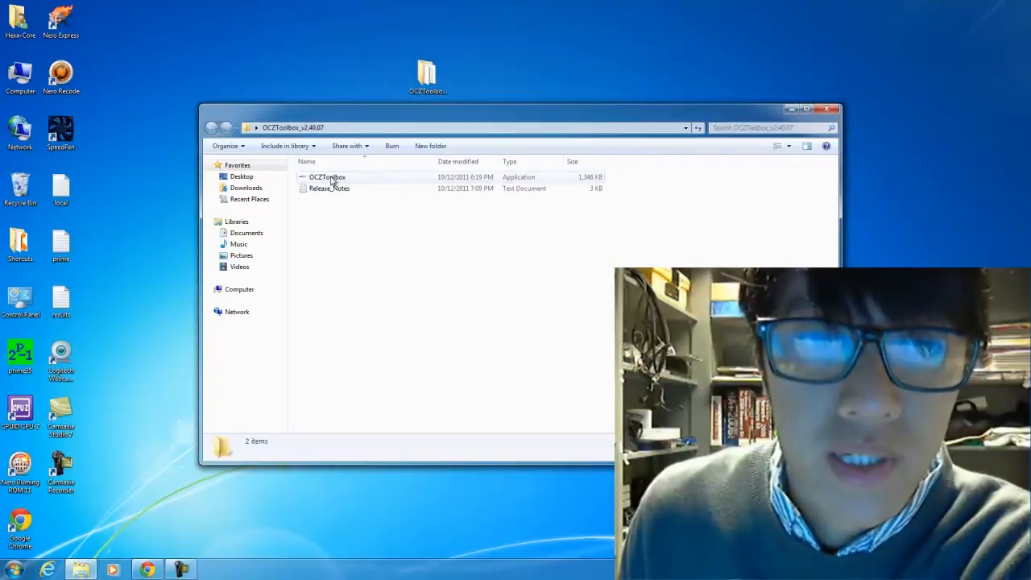
Run OCZ Toolbox as administrator, select the OCZ-VERTEX2 drive and start its firmware update
right_click(325, 176)
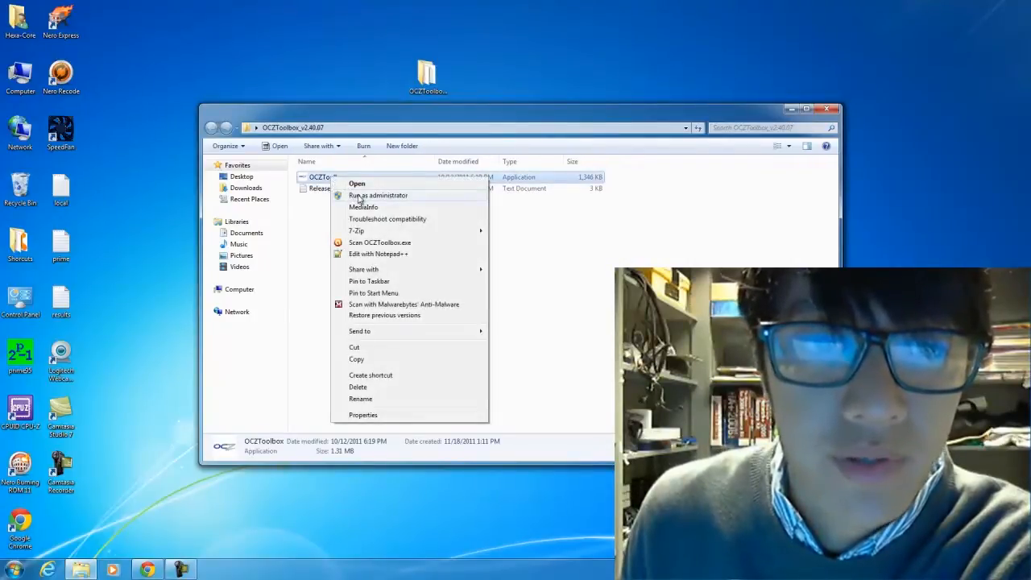
click(357, 184)
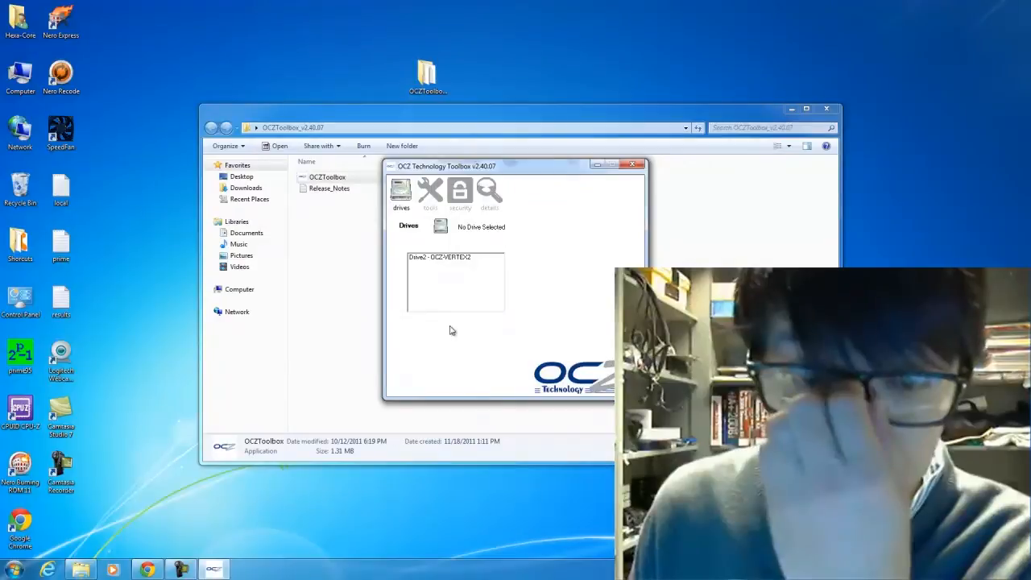
click(454, 256)
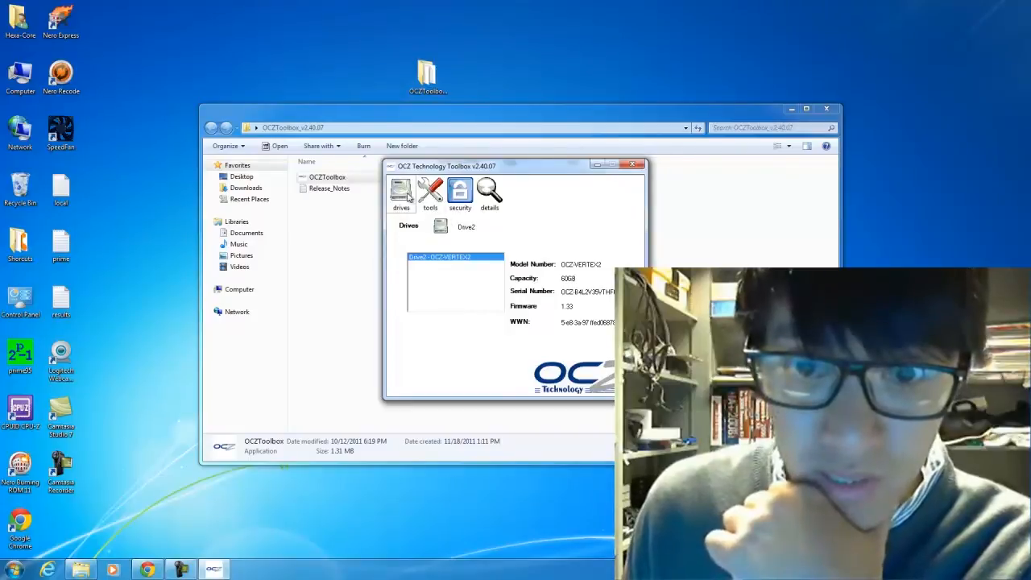
click(428, 193)
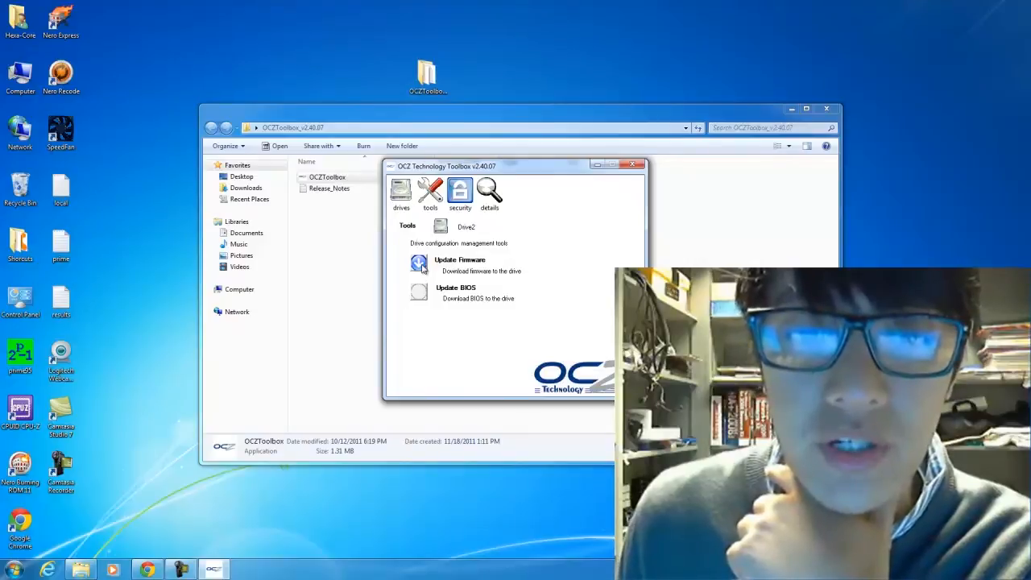
click(419, 264)
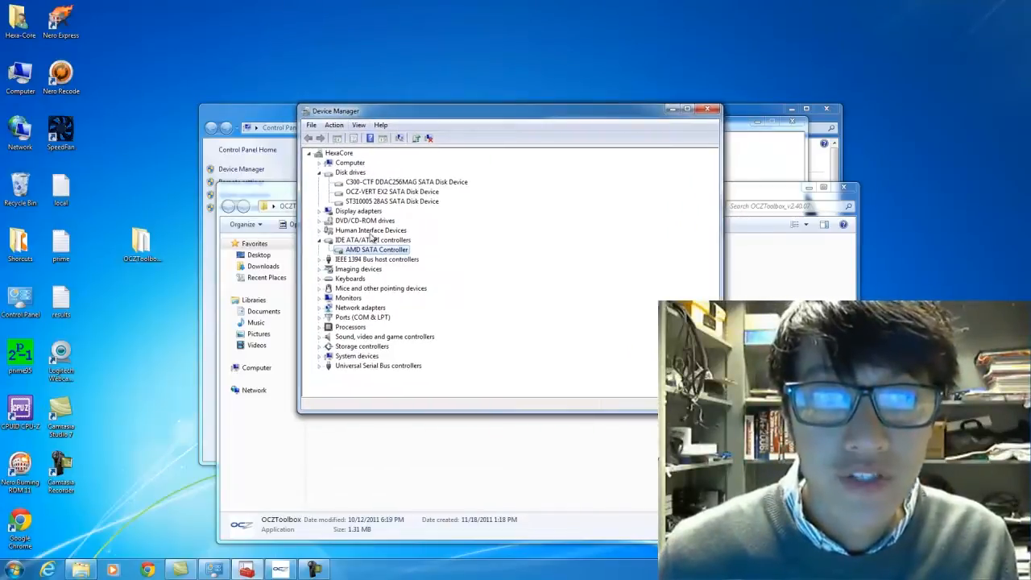
Uninstall the AMD SATA Controller in Device Manager, deleting its driver software too
right_click(374, 248)
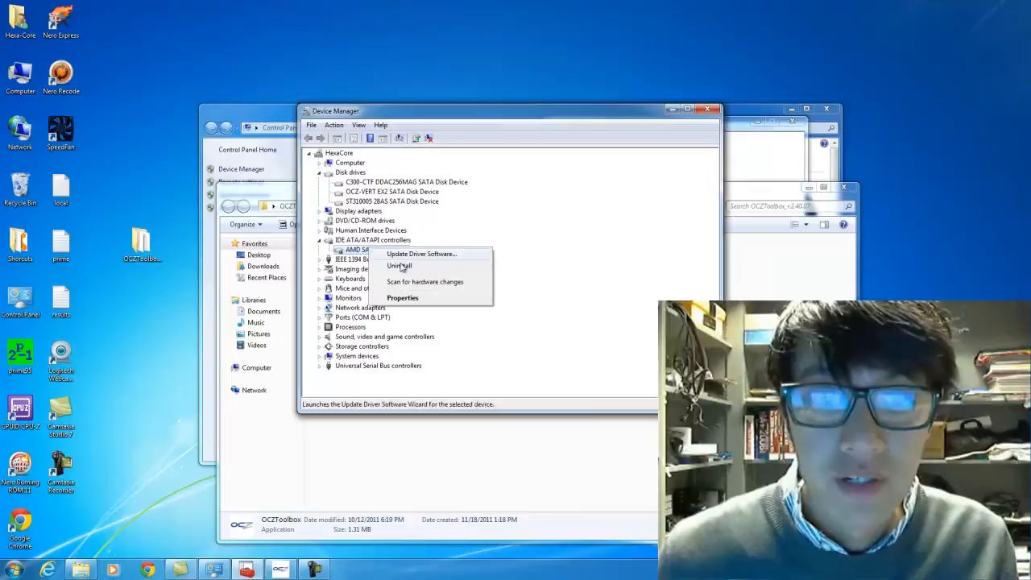
click(400, 266)
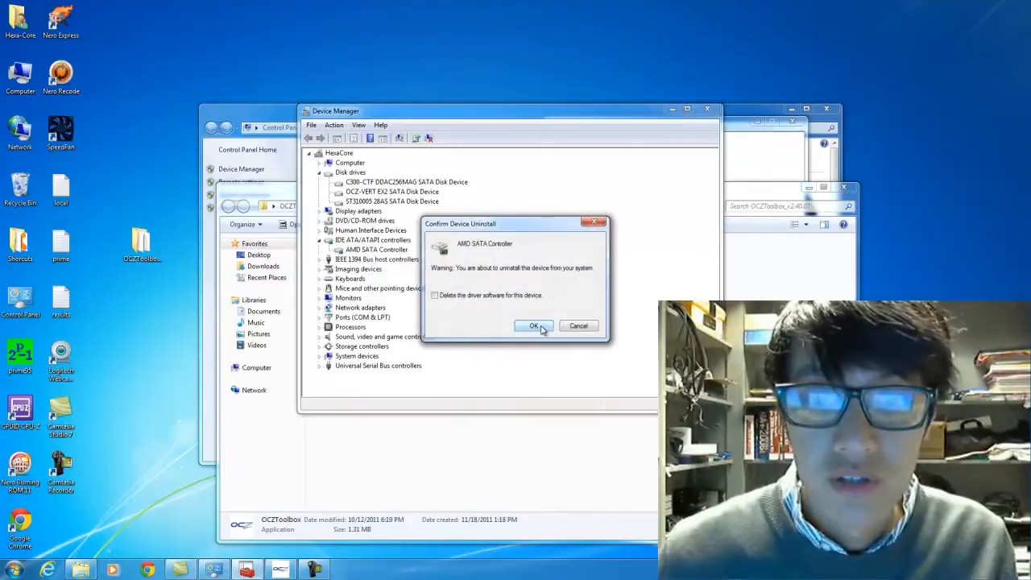
mouse_move(523, 300)
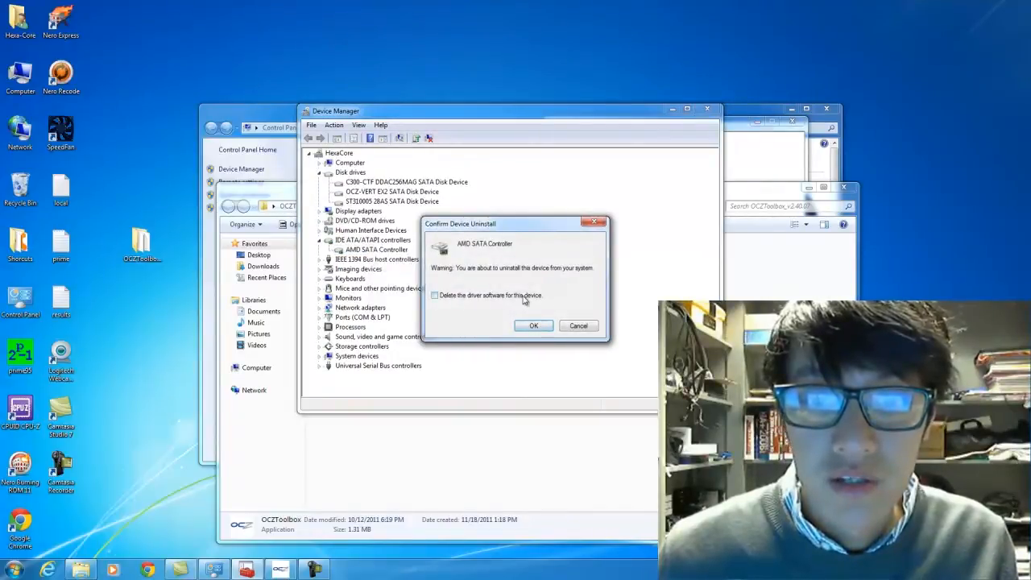
click(435, 295)
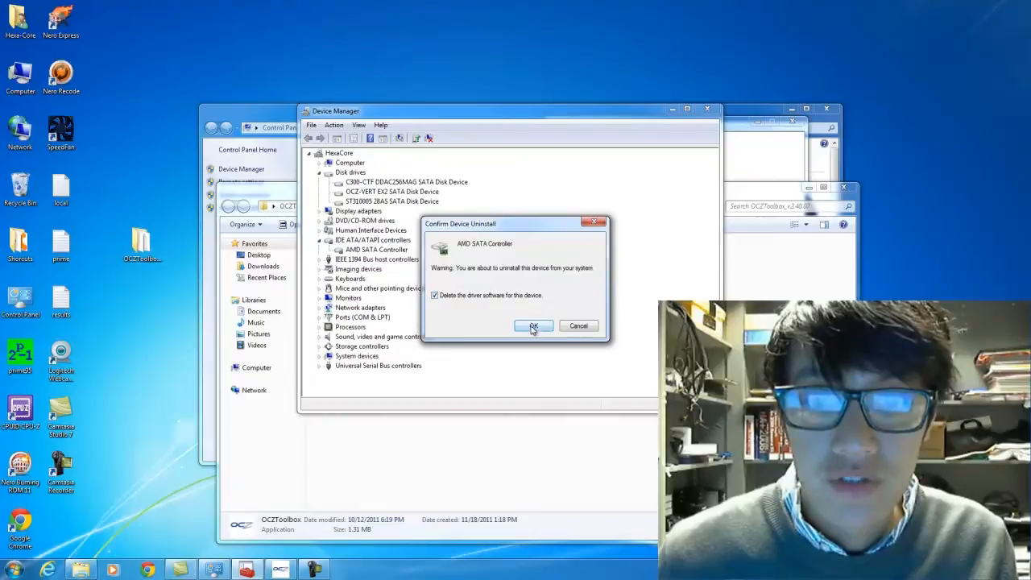
click(535, 325)
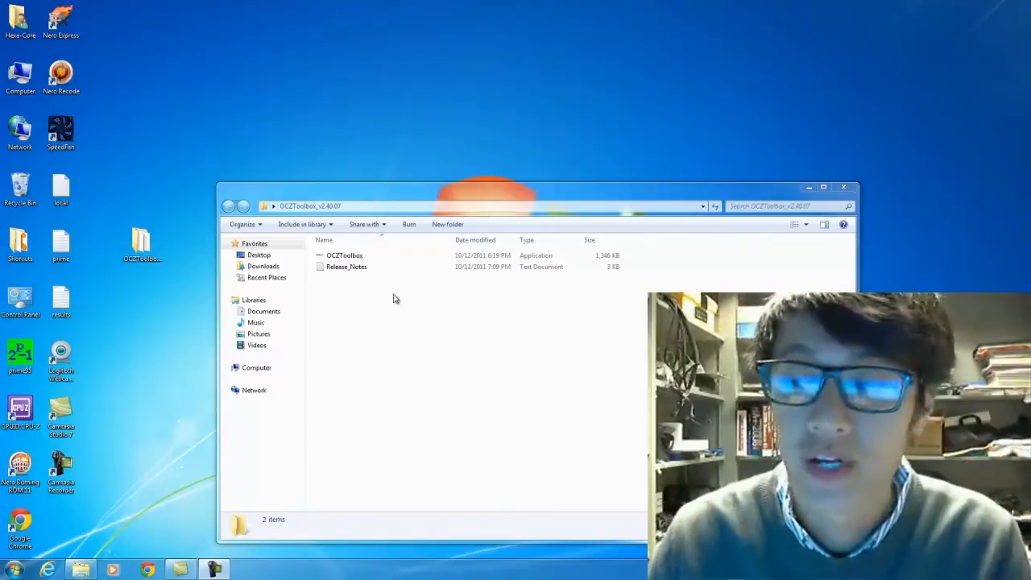
right_click(19, 72)
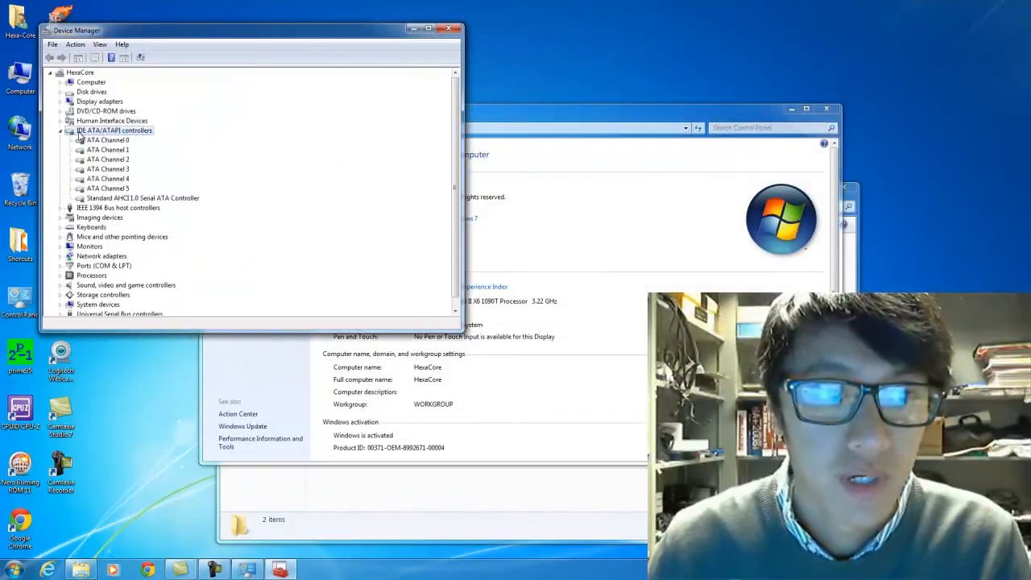
click(143, 197)
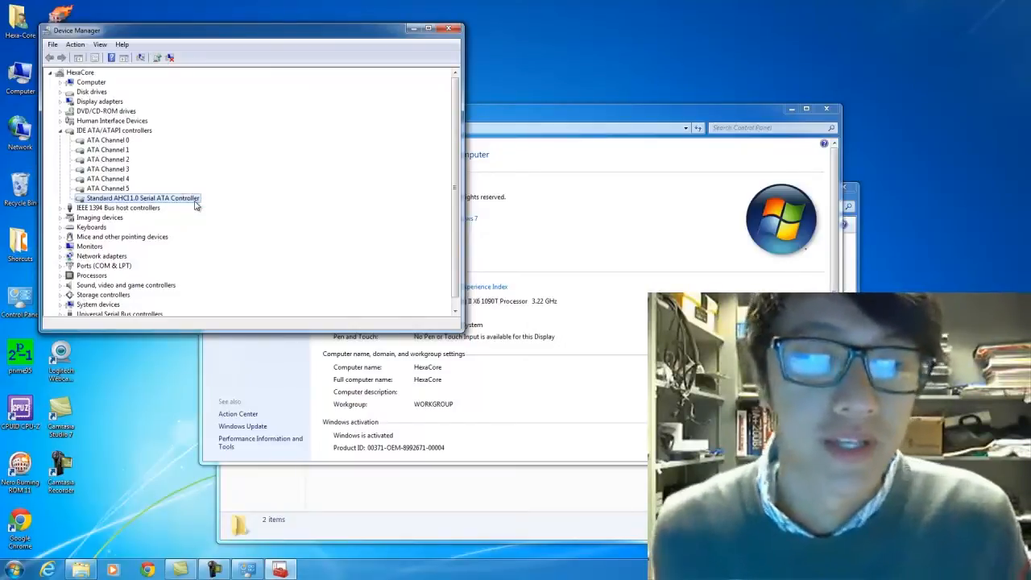
click(448, 29)
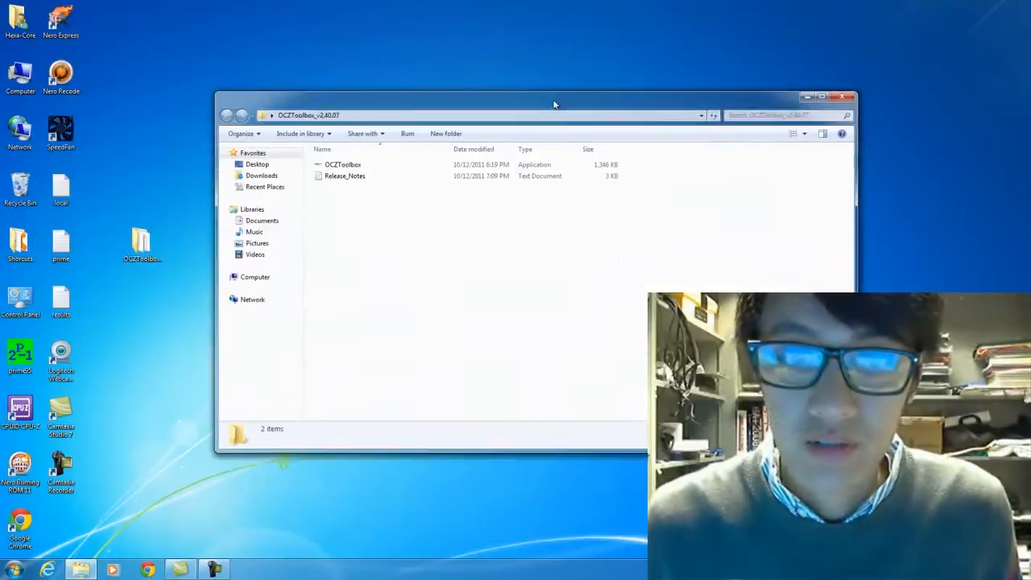
Relaunch OCZ Toolbox as administrator and update the Vertex 2 firmware until the download completes
right_click(344, 165)
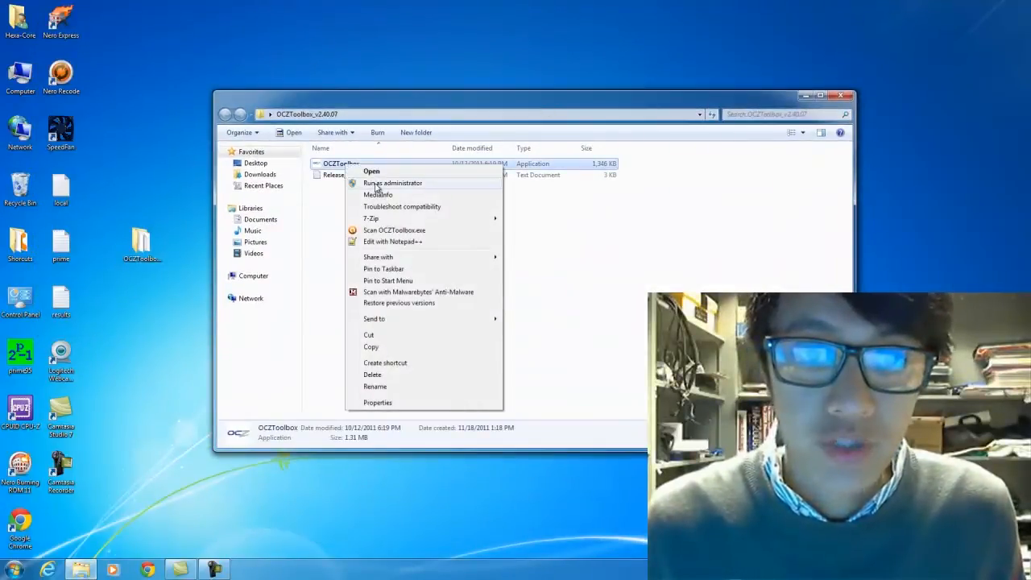
click(371, 171)
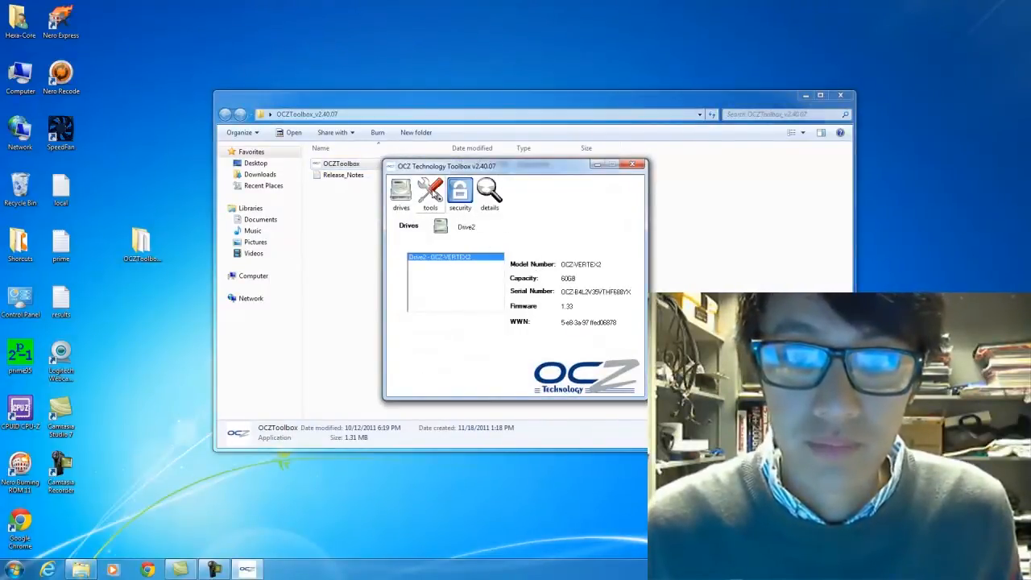
click(430, 193)
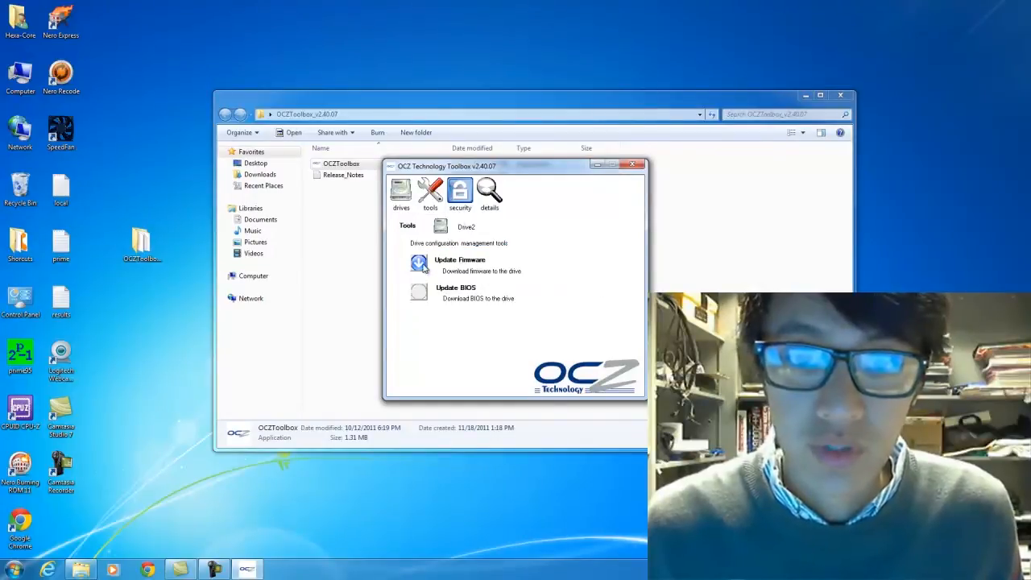
click(418, 264)
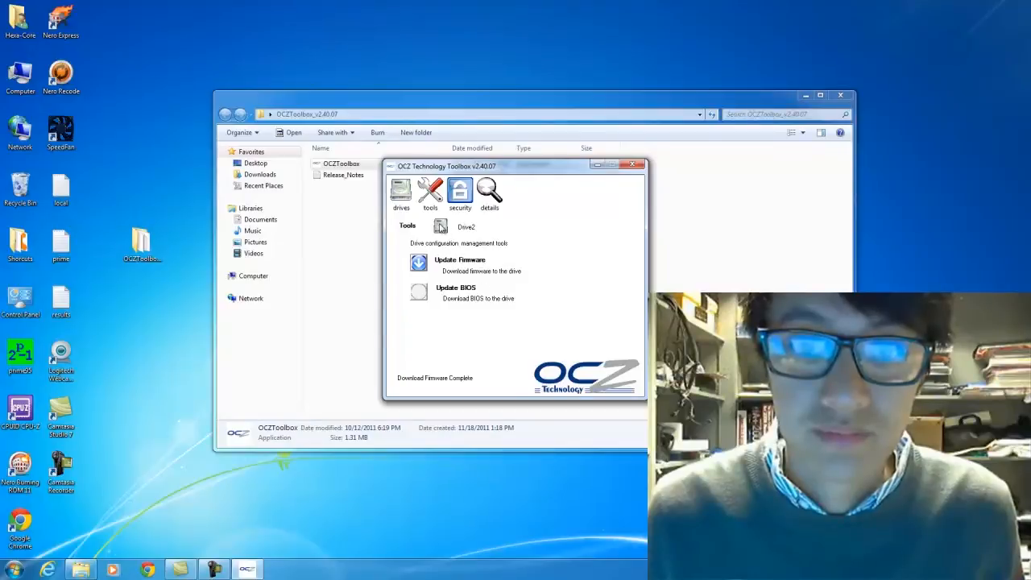
click(490, 193)
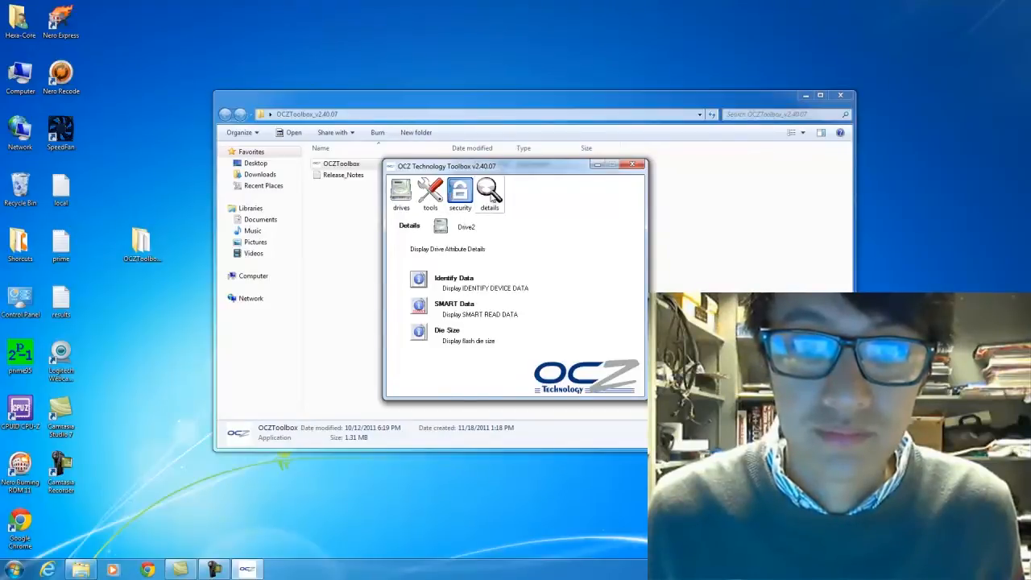
Return to the connected drives list and dismiss the new volume's AutoPlay popup
click(399, 193)
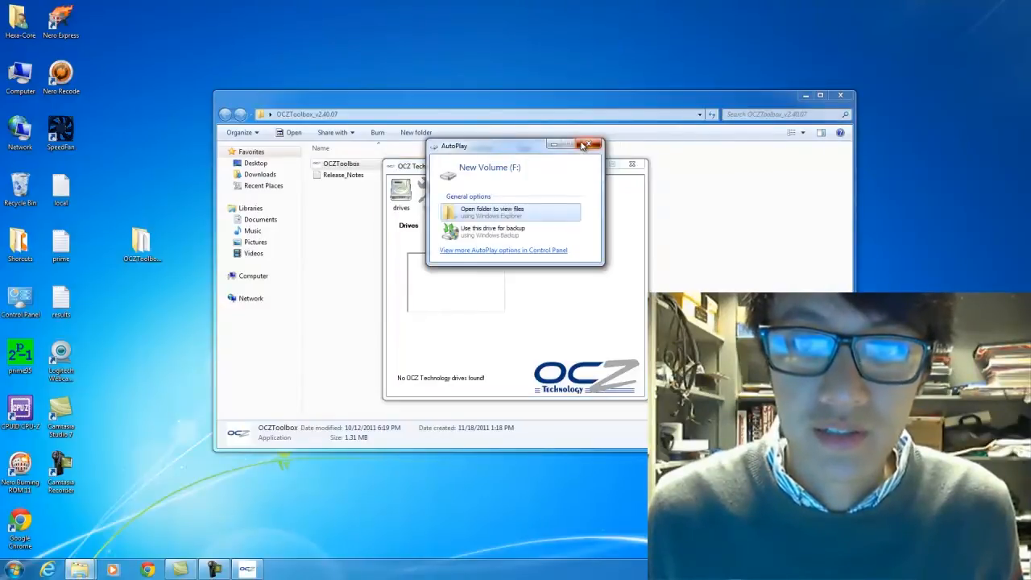
click(590, 144)
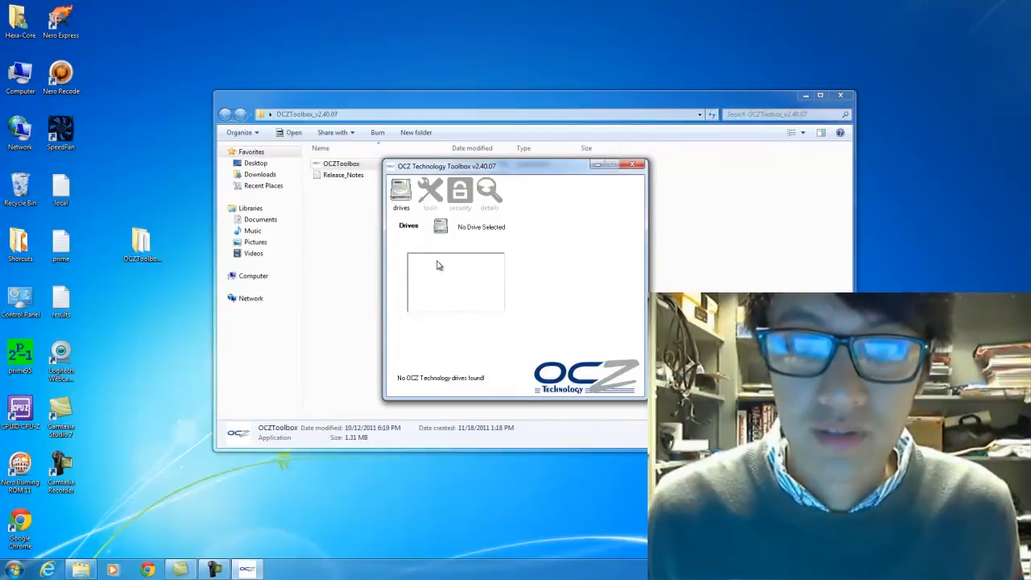
mouse_move(451, 248)
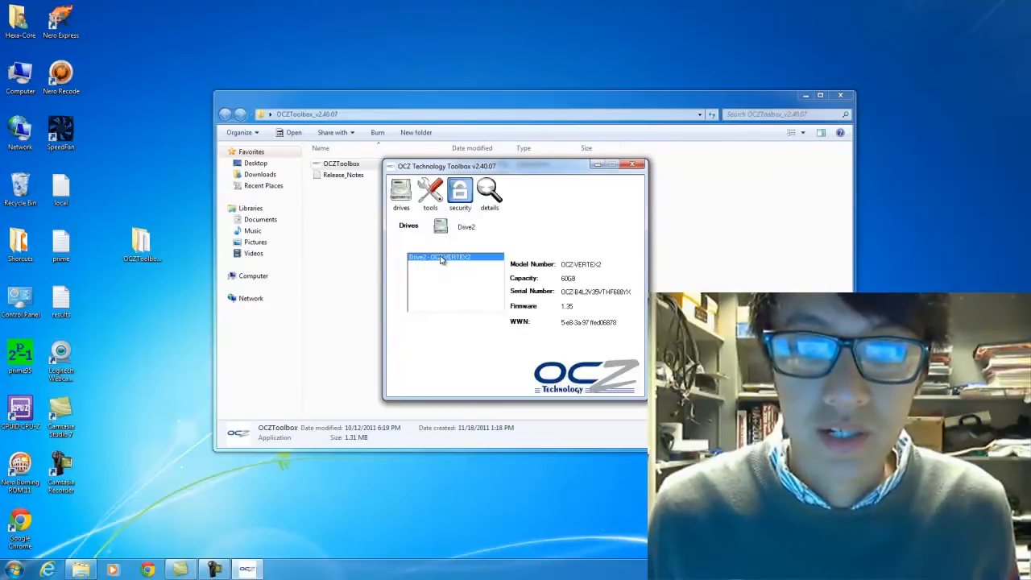
mouse_move(574, 313)
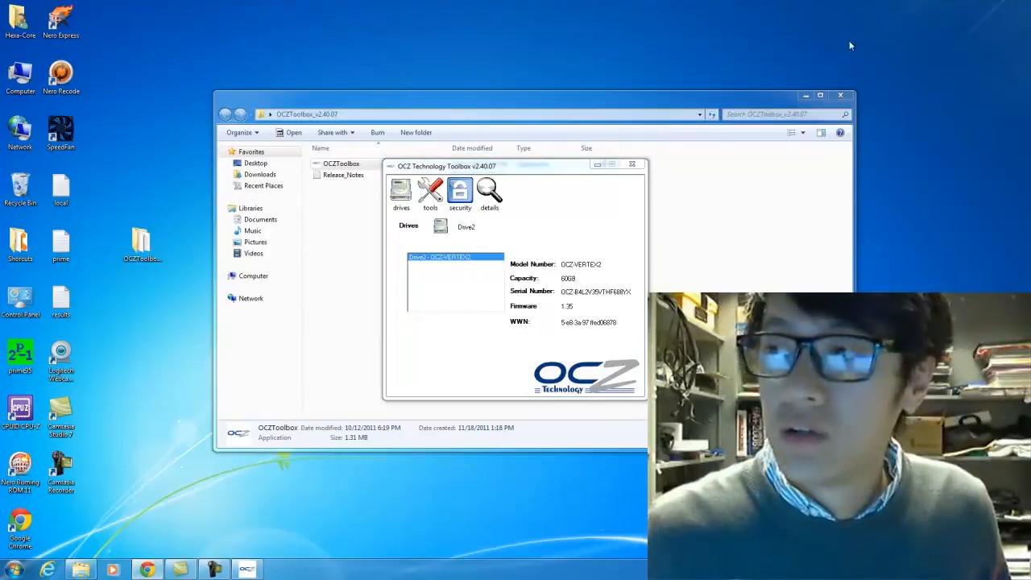
click(145, 568)
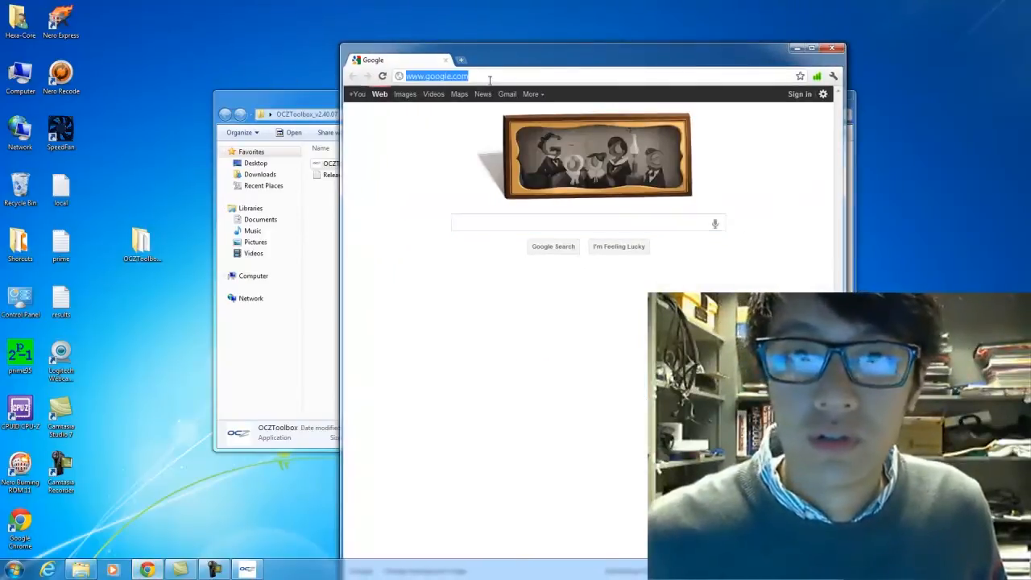
text(www.amazon.com)
text(seagate mem)
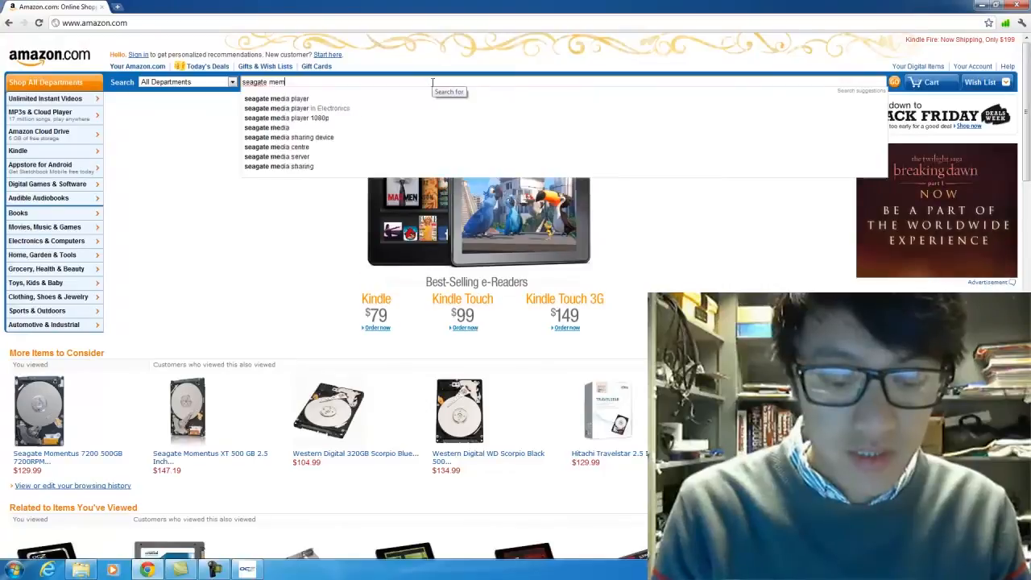
key(Backspace)
text(omentus xt)
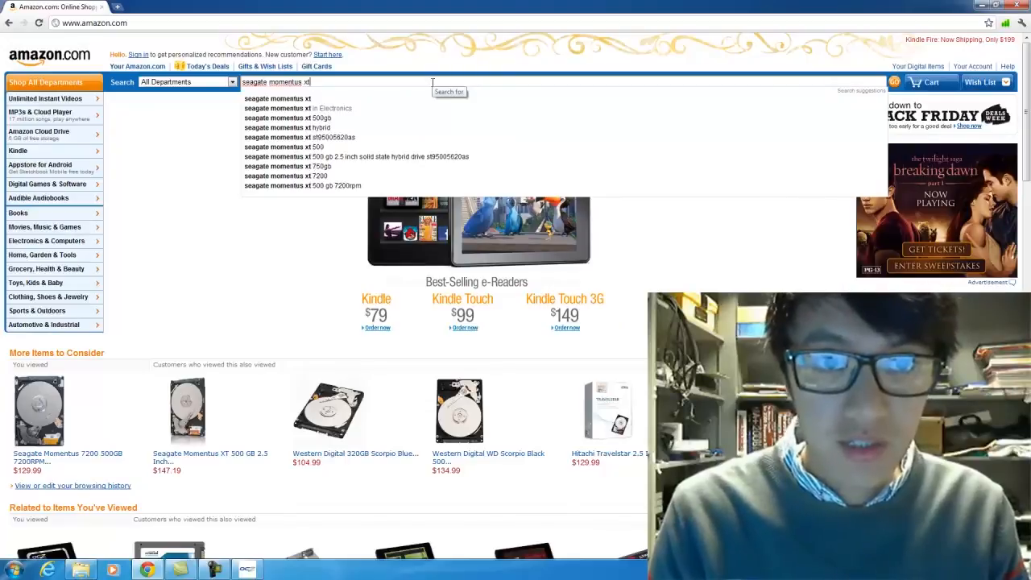
click(288, 117)
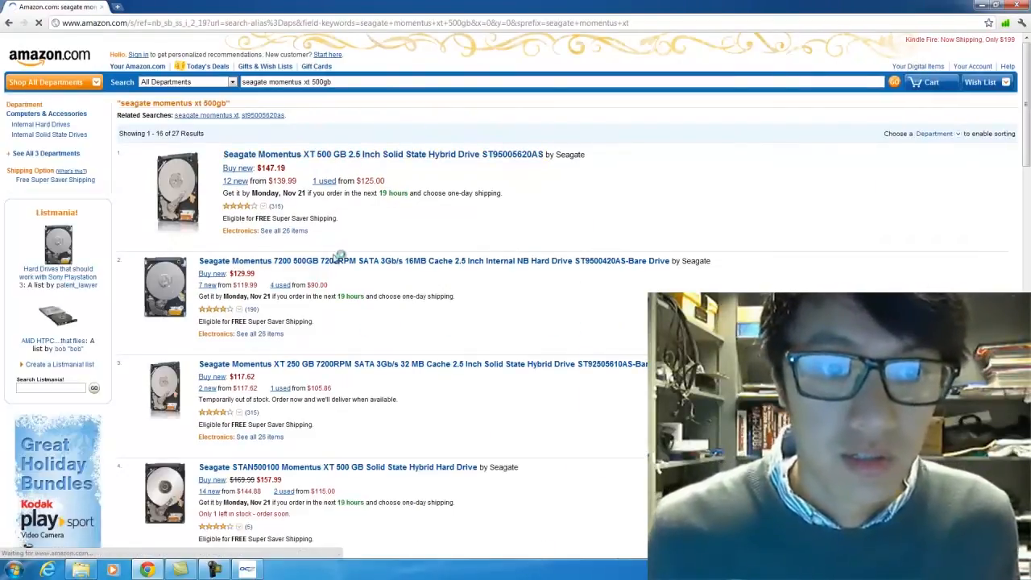
View the Seagate Momentus 7200 500GB laptop hard drive's product page
click(432, 261)
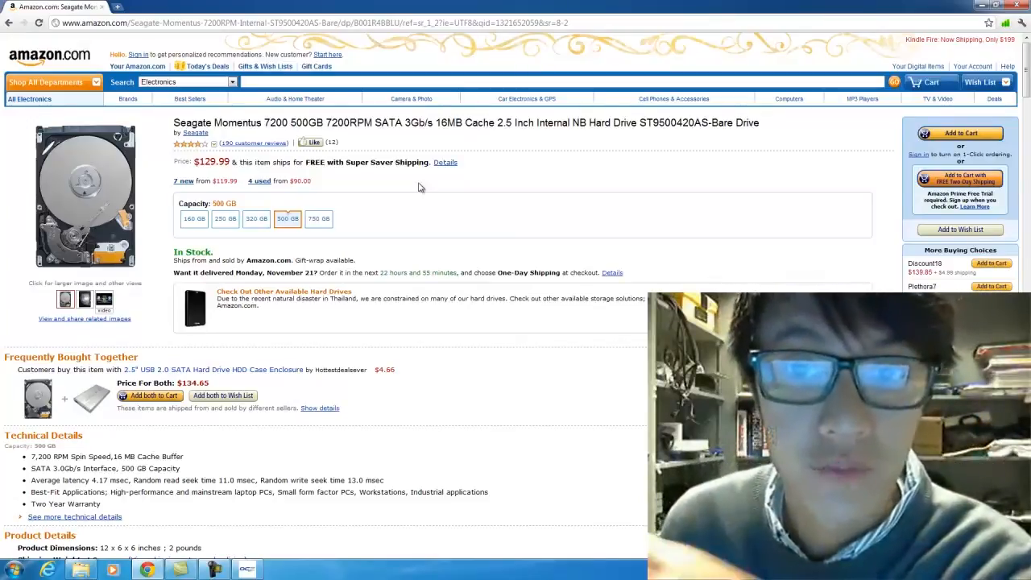
scroll(down, 3)
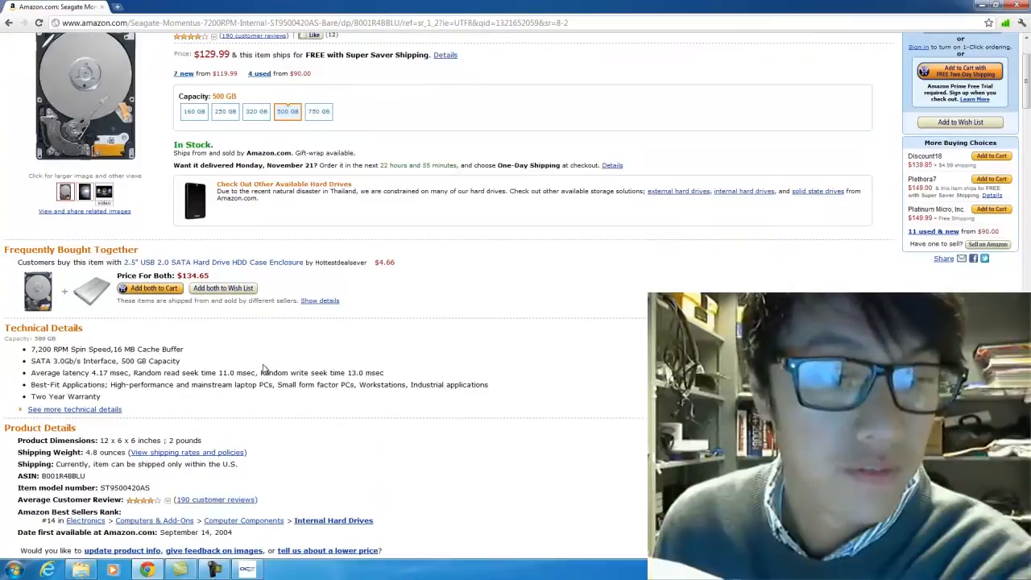
scroll(up, 3)
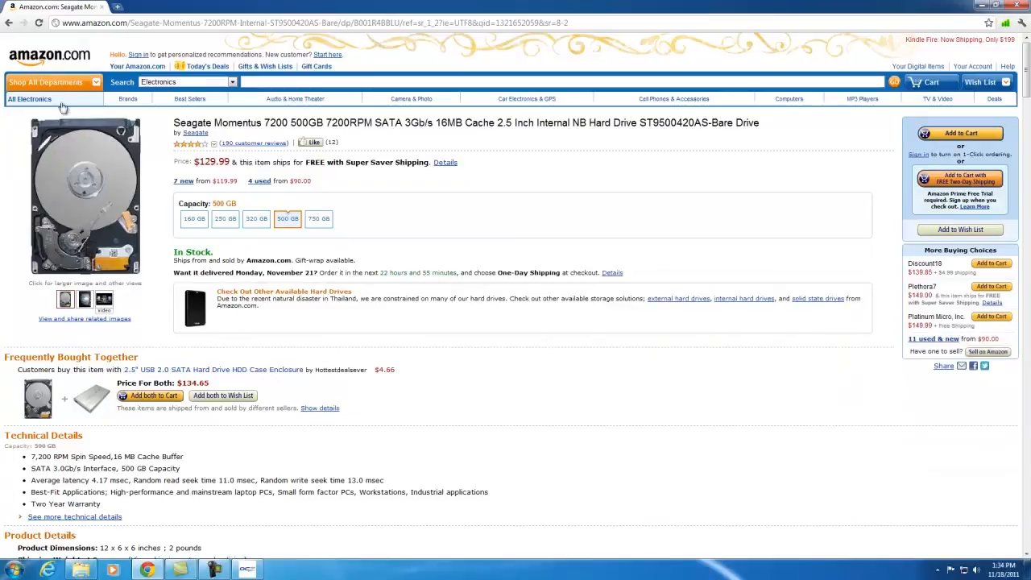
Return to the results and open the Seagate Momentus XT 500 GB hybrid drive listing
click(892, 81)
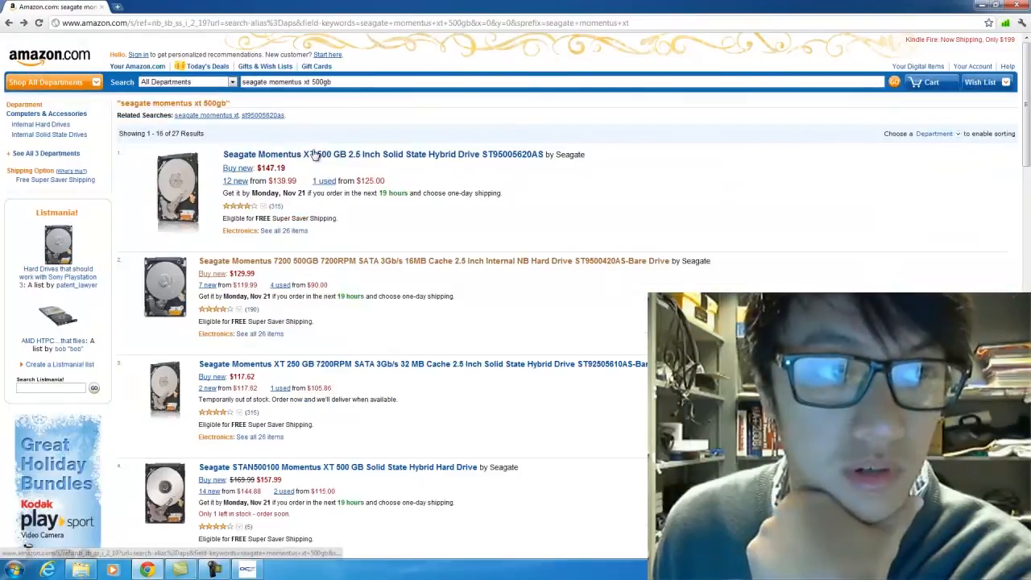
click(387, 155)
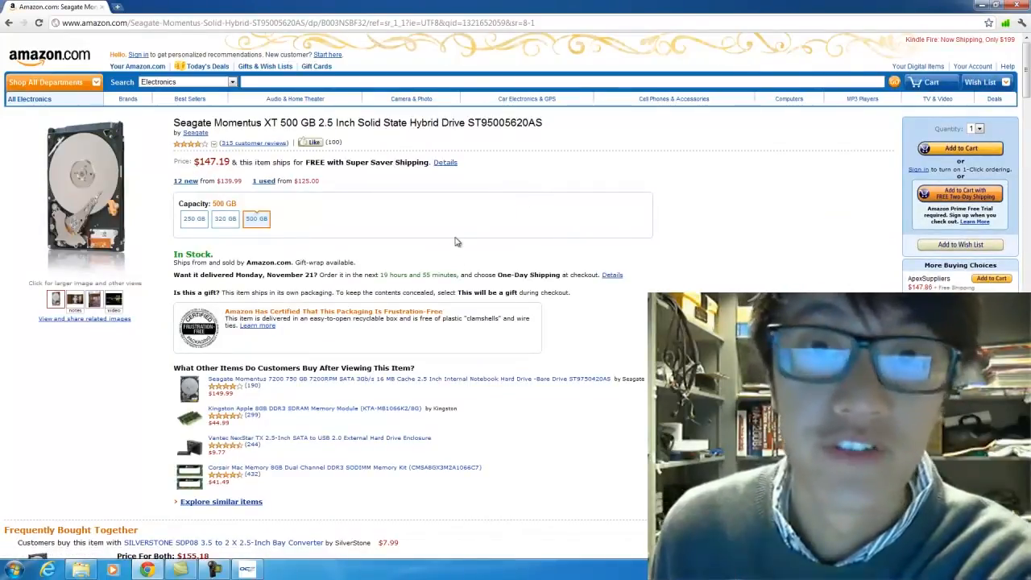
scroll(down, 3)
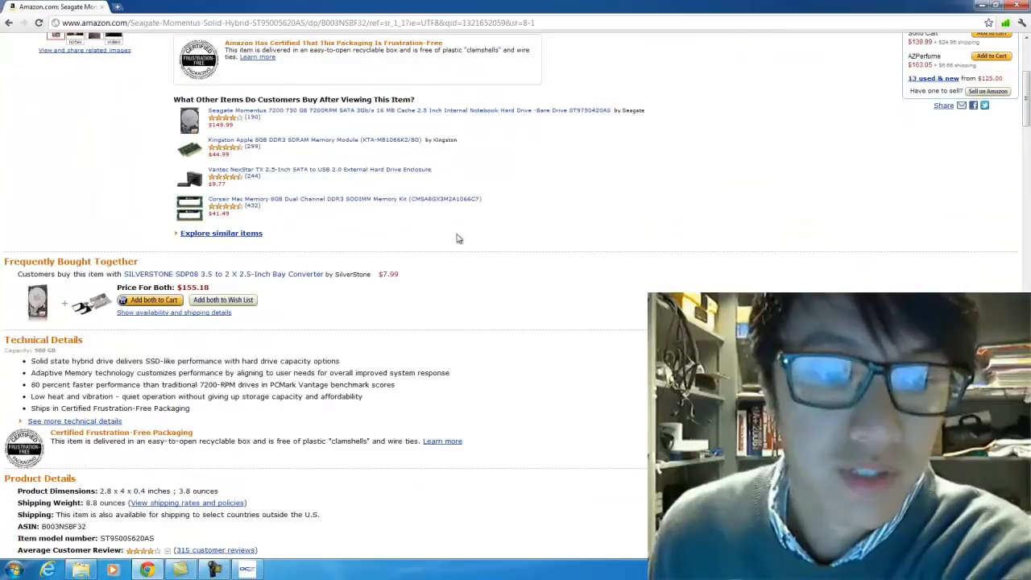
mouse_move(325, 361)
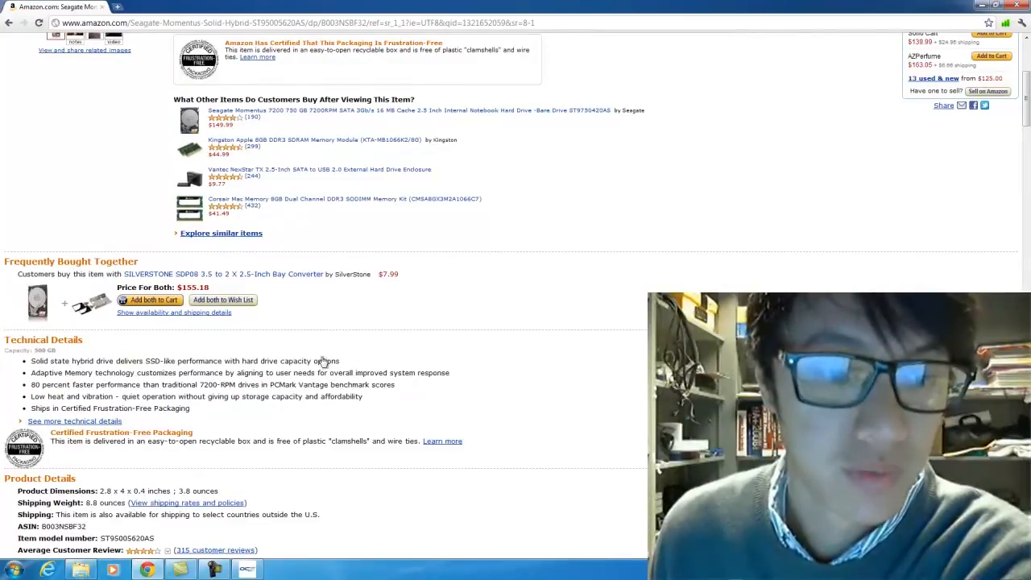
scroll(up, 3)
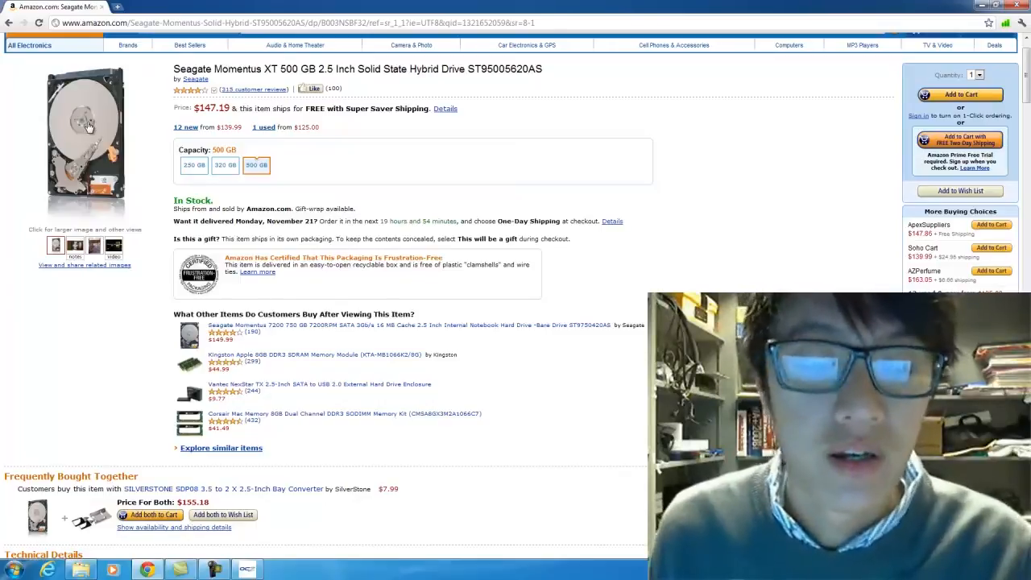
scroll(down, 3)
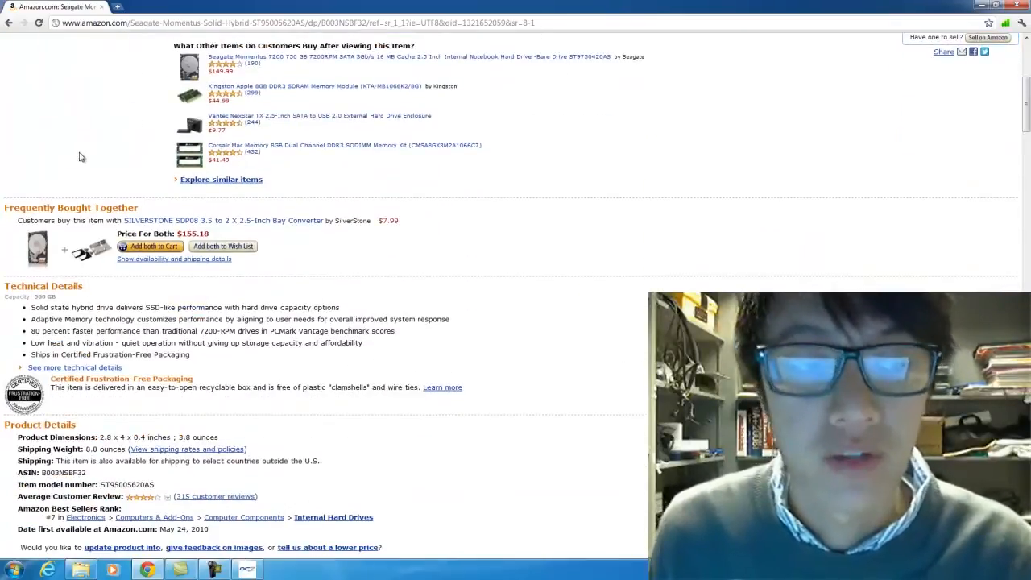
scroll(down, 3)
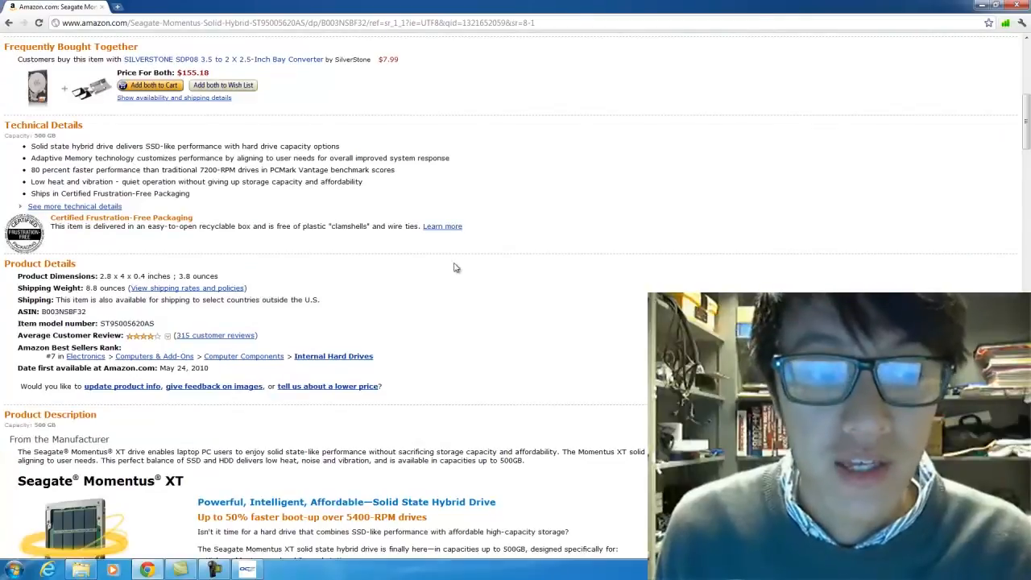
scroll(down, 3)
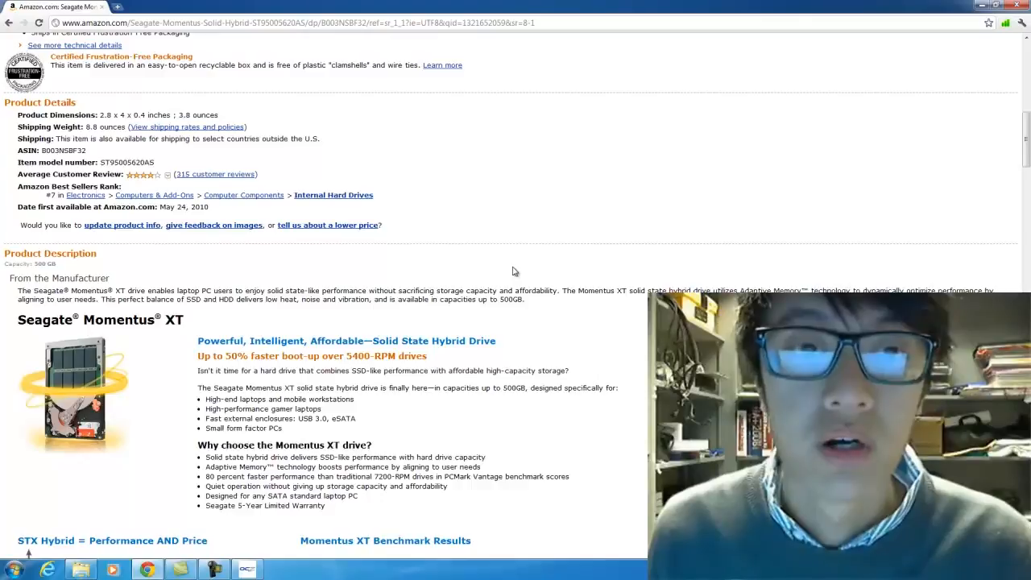
scroll(up, 3)
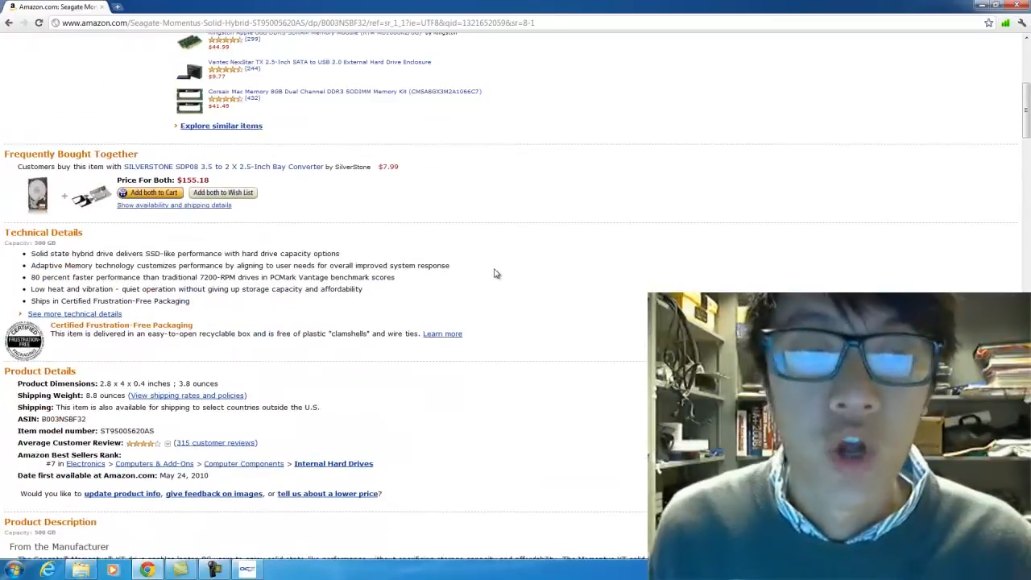
scroll(up, 3)
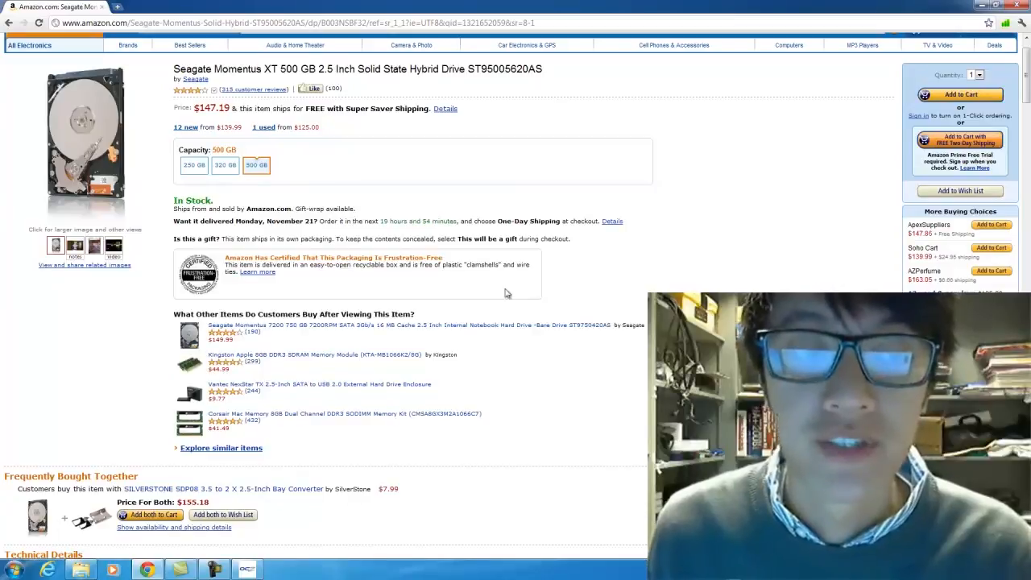
mouse_move(553, 417)
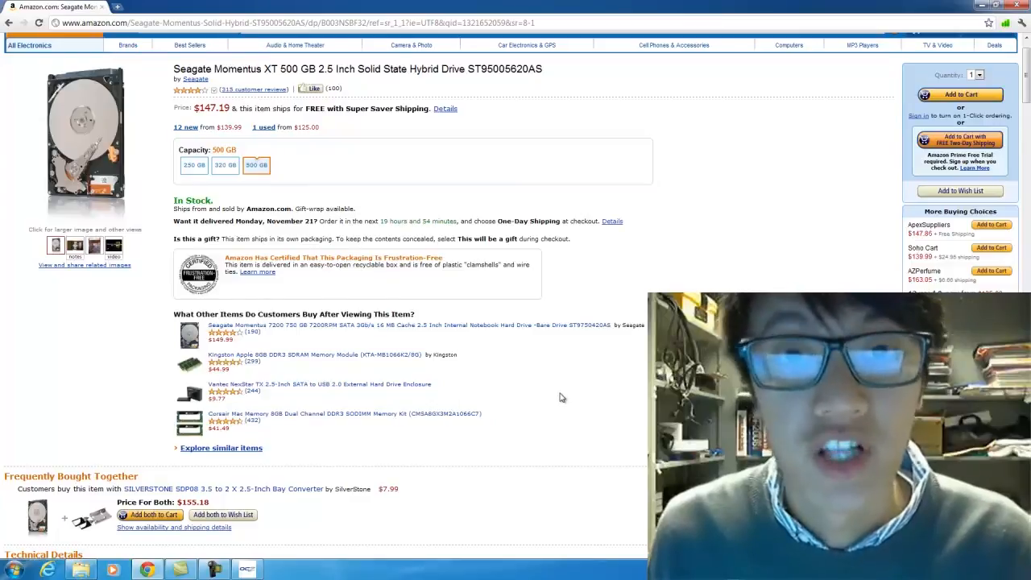
scroll(down, 3)
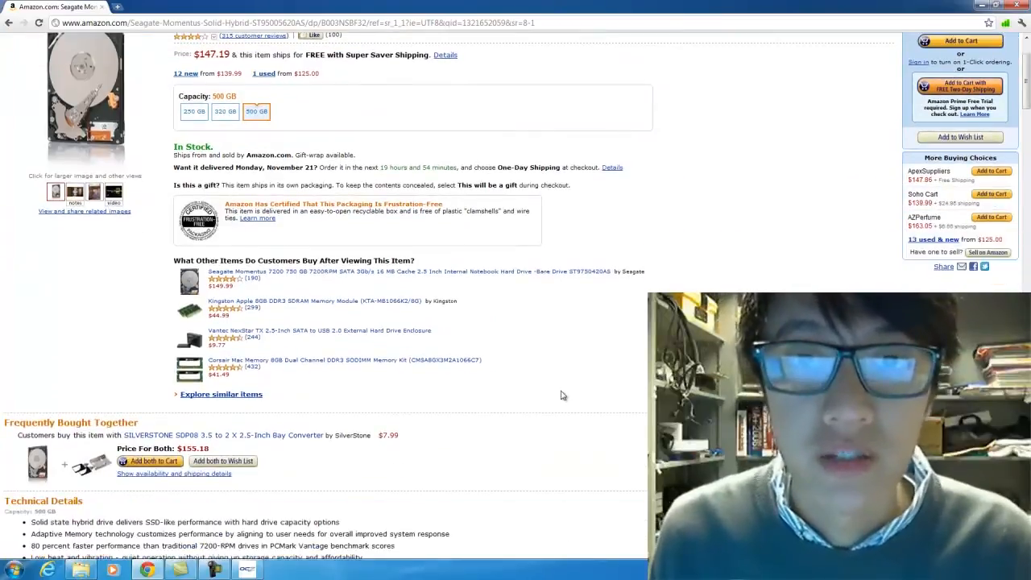
scroll(up, 3)
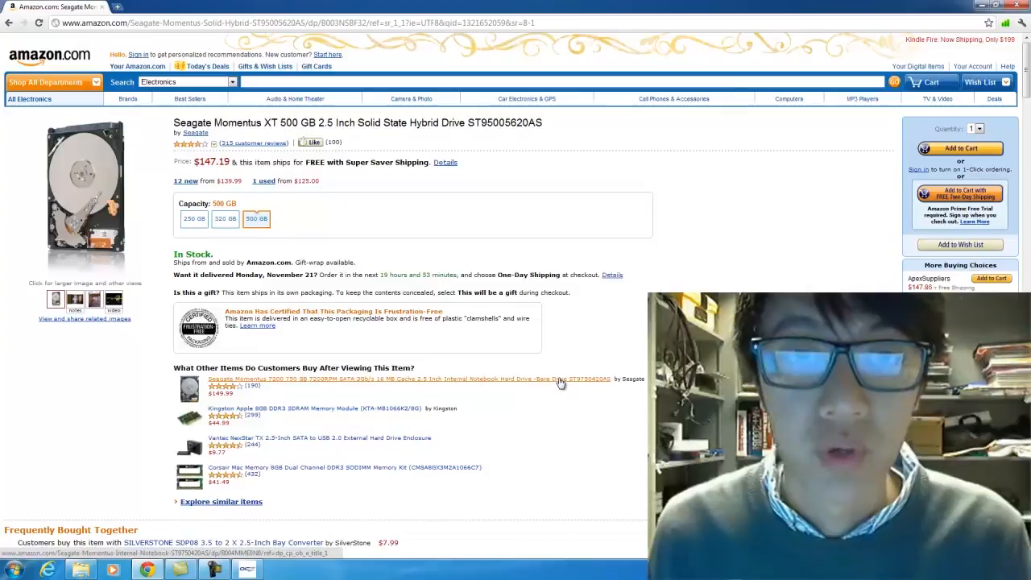
scroll(down, 3)
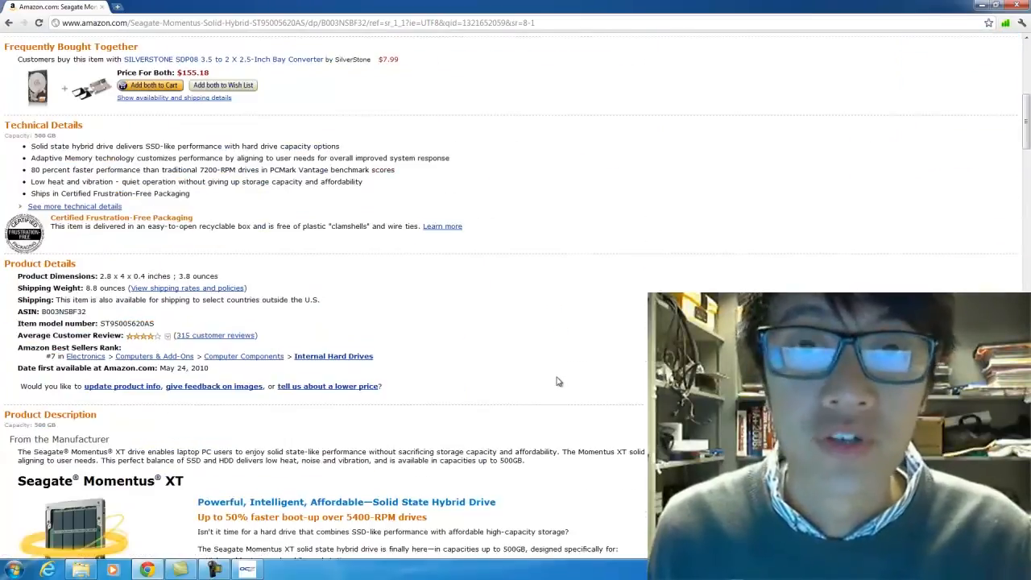
scroll(down, 3)
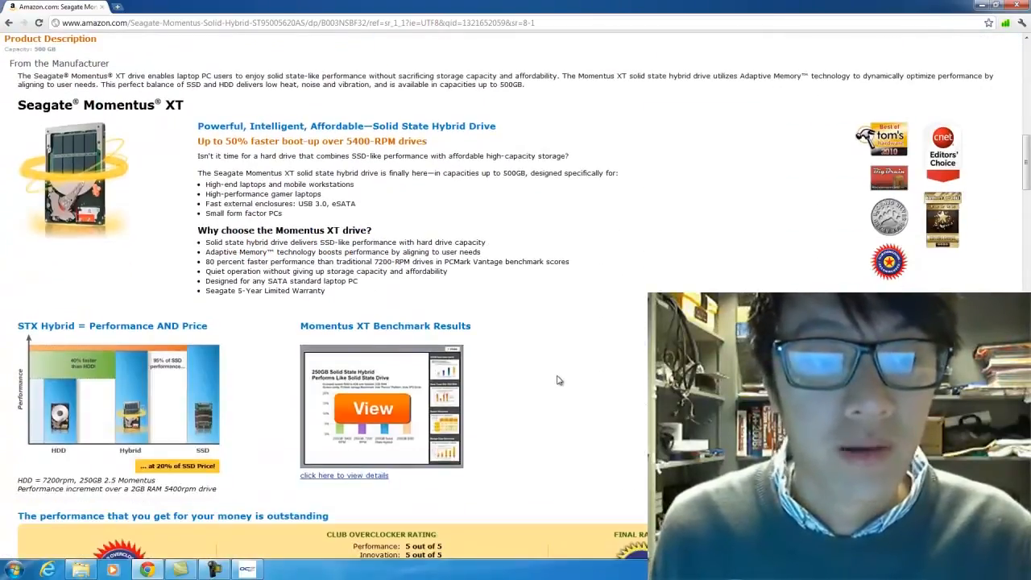
scroll(up, 3)
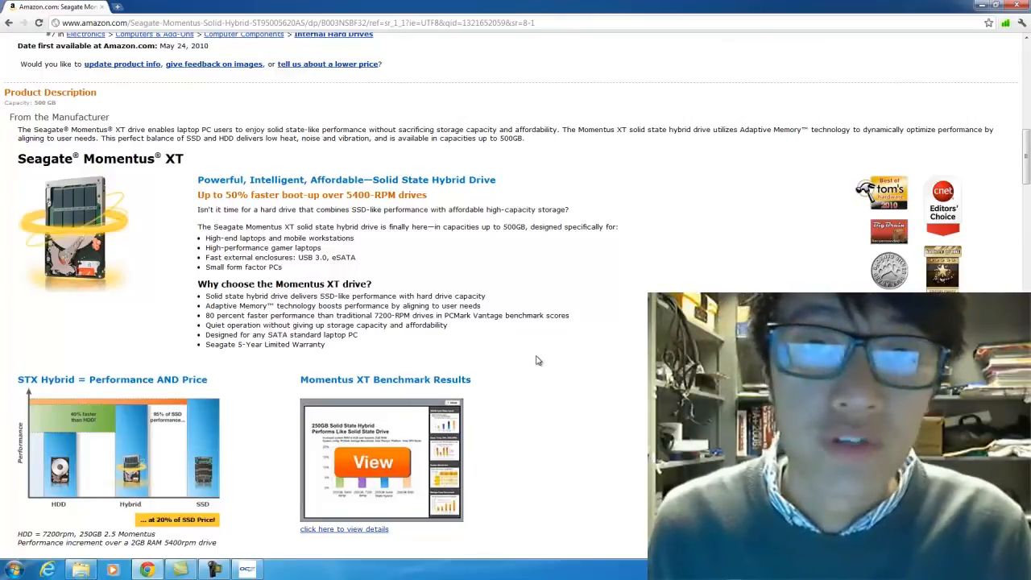
scroll(up, 3)
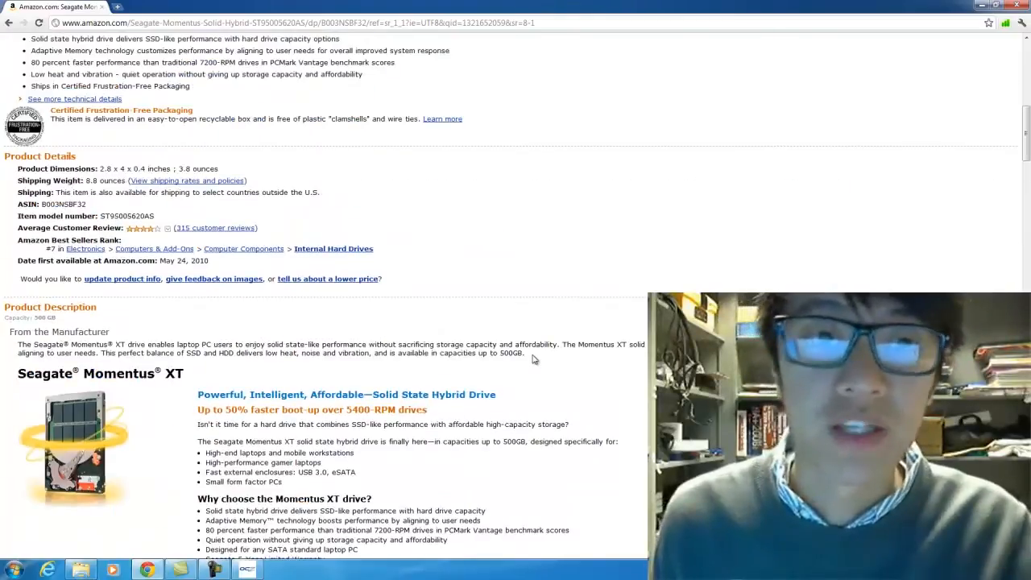
scroll(up, 3)
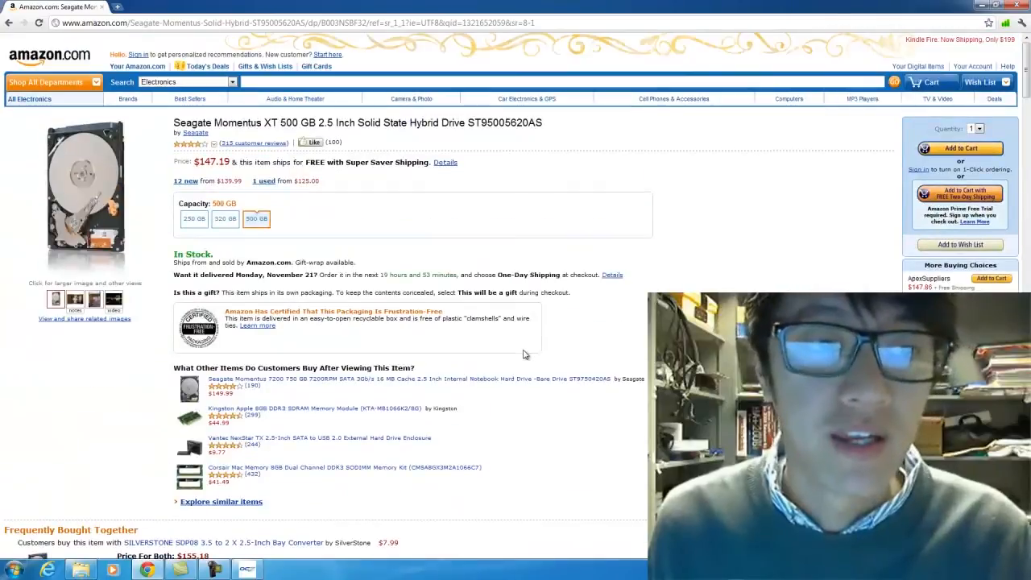
scroll(down, 3)
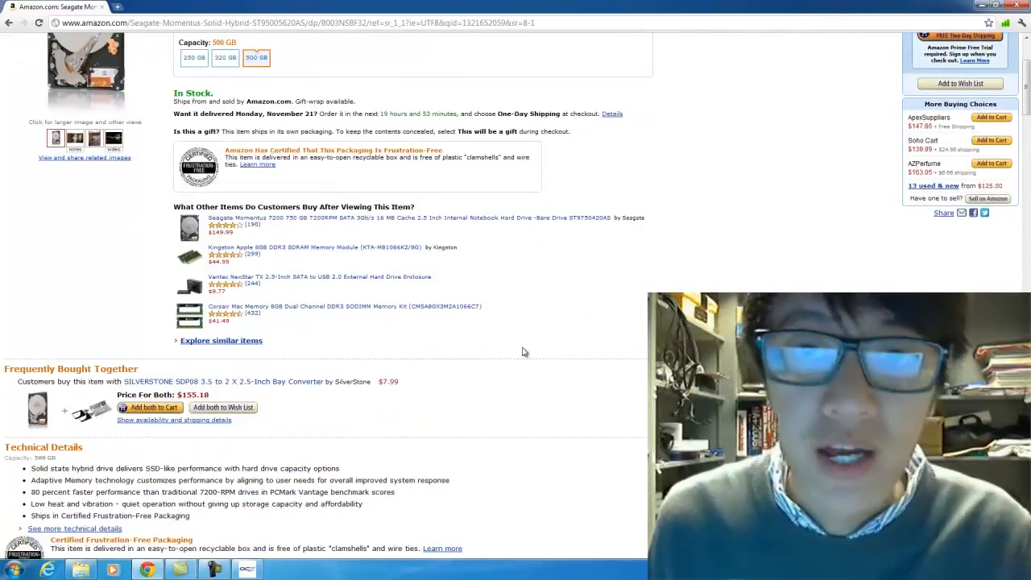
scroll(up, 3)
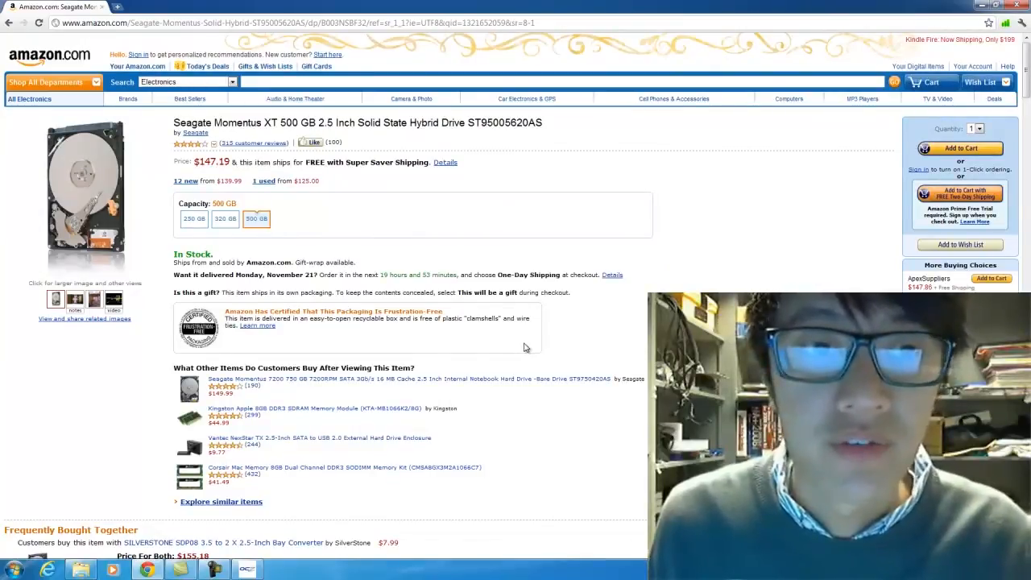
scroll(down, 3)
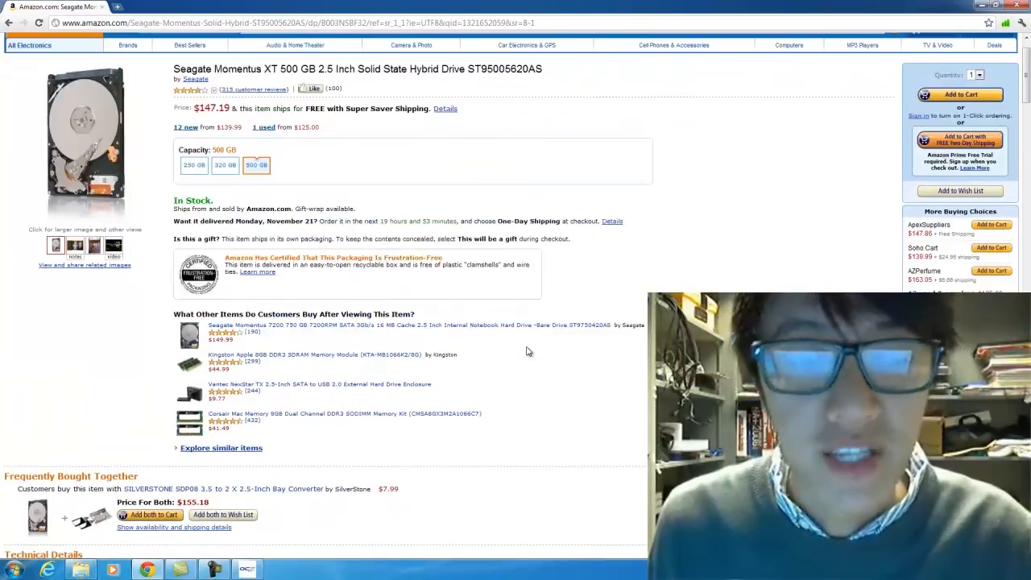
scroll(up, 3)
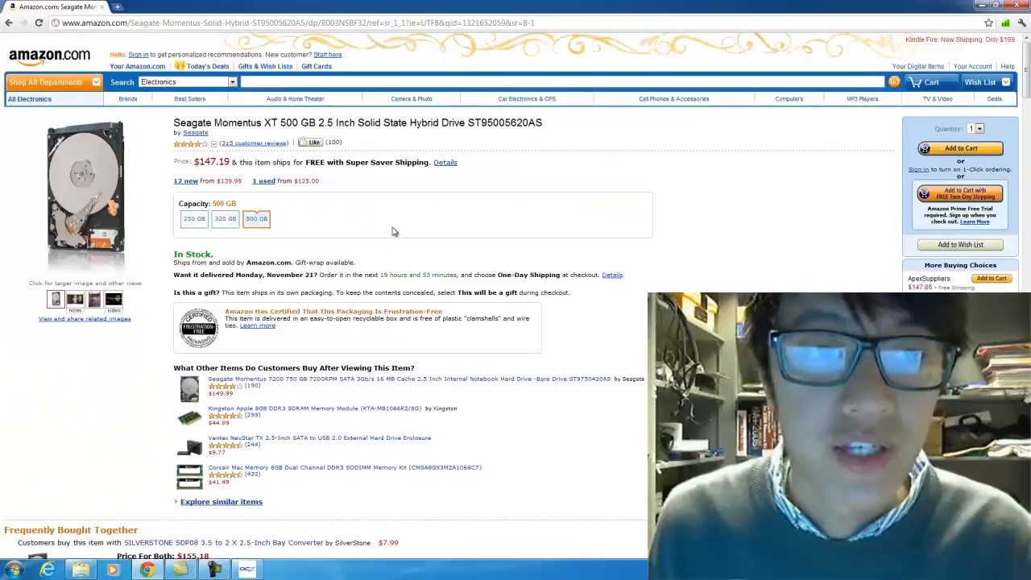
mouse_move(388, 226)
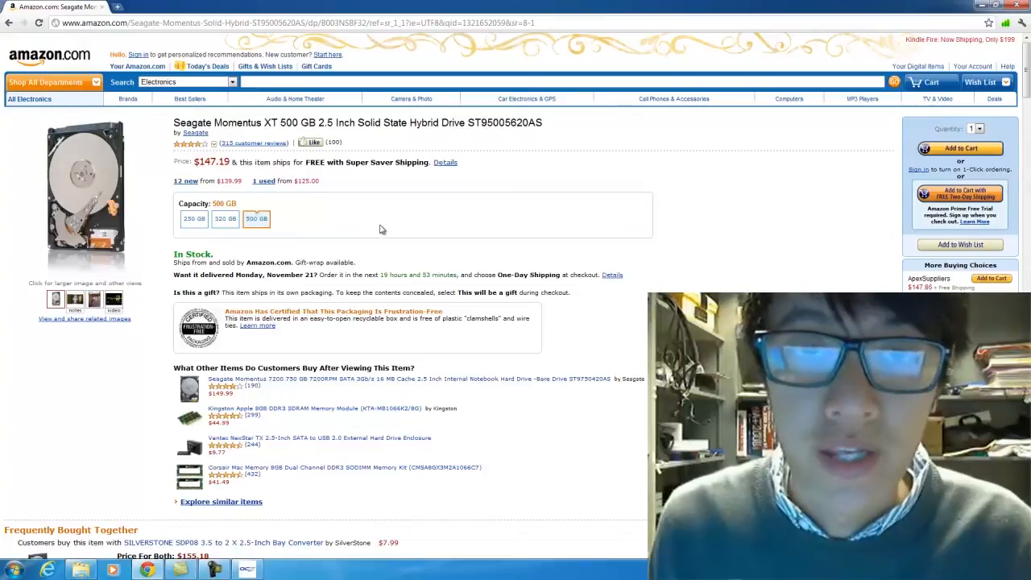
scroll(down, 3)
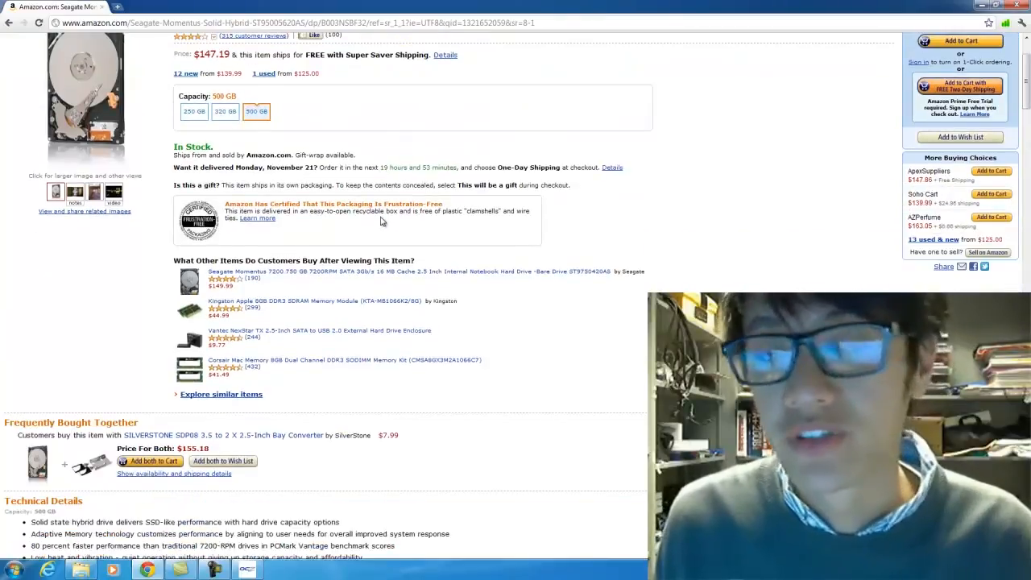
scroll(up, 3)
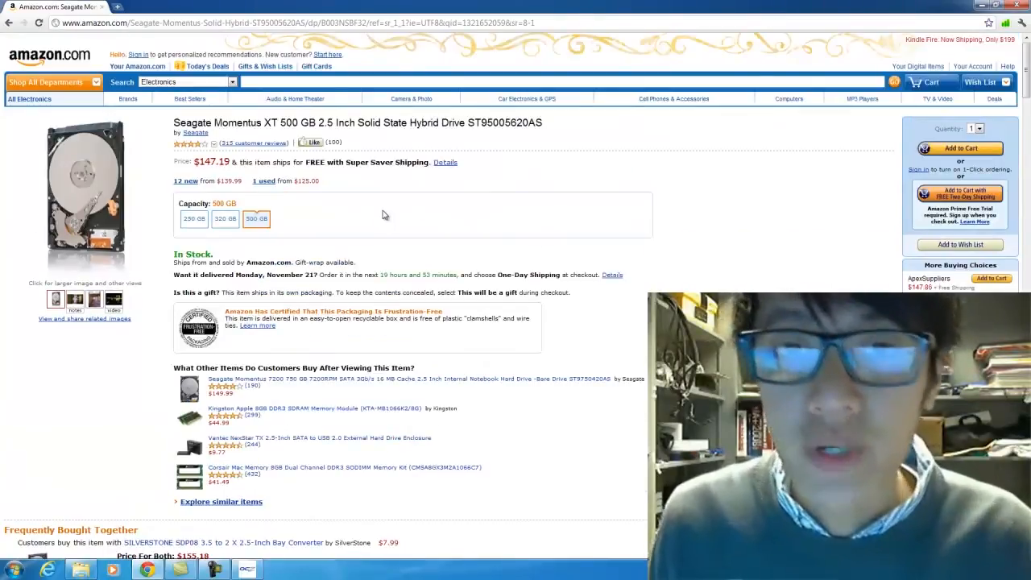
mouse_move(382, 216)
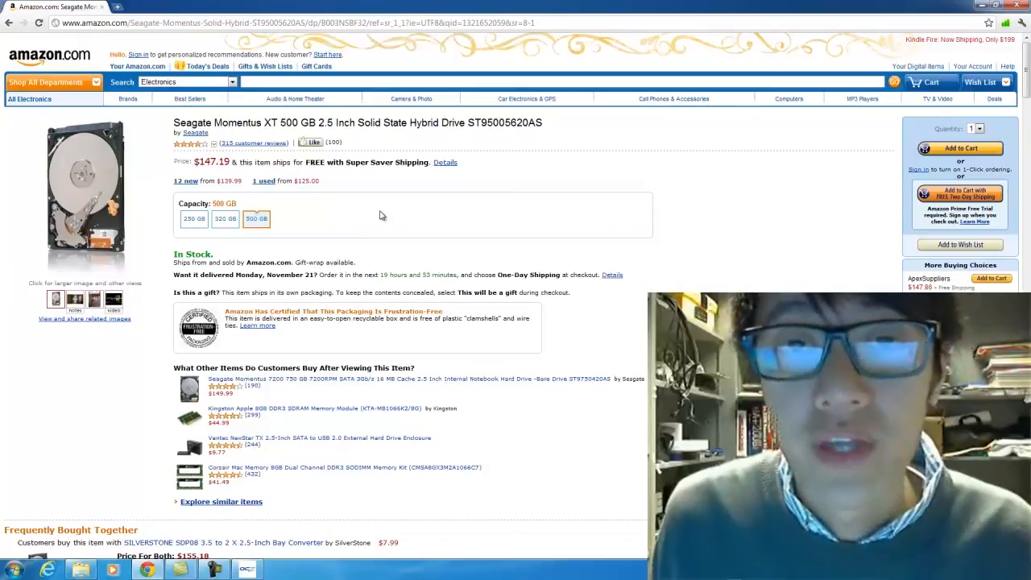
mouse_move(383, 221)
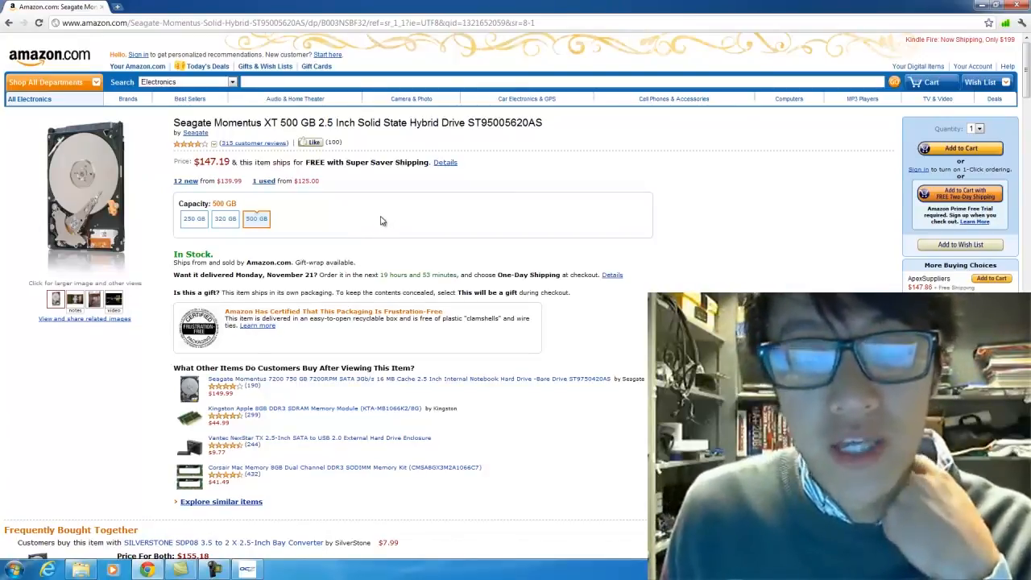
mouse_move(387, 215)
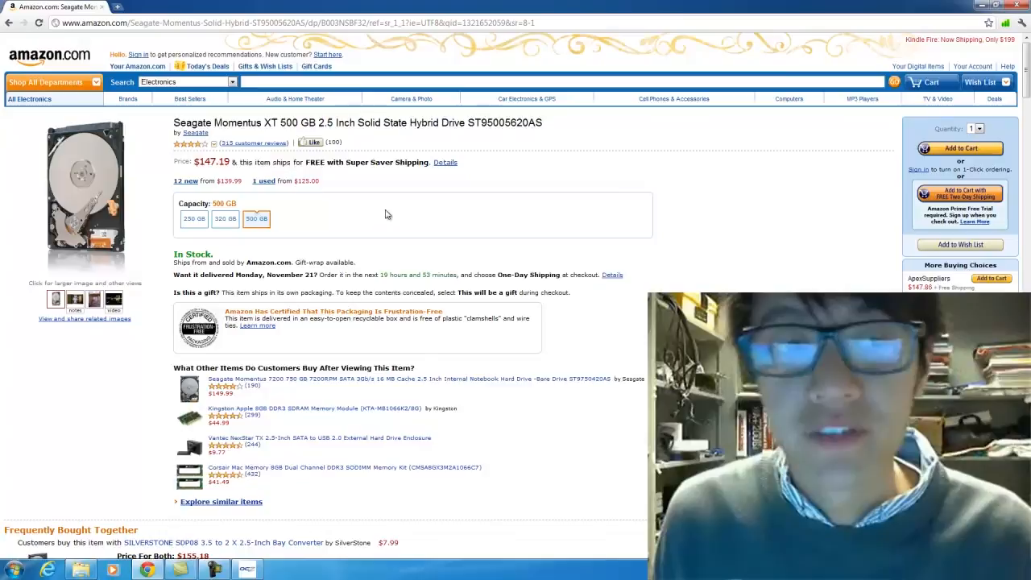